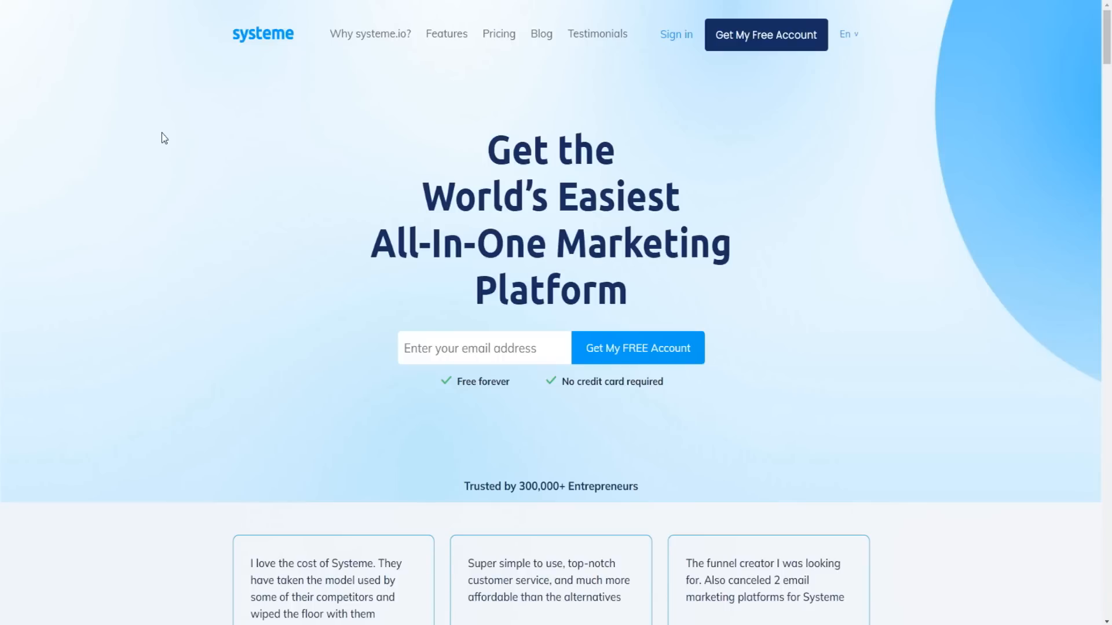
mouse_move(296, 119)
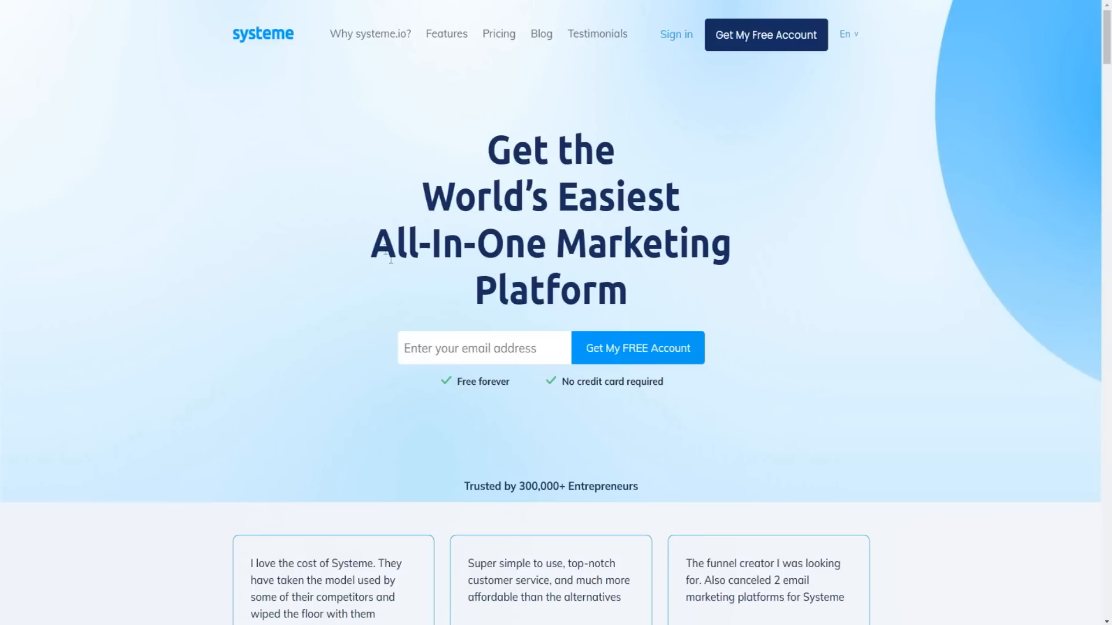
mouse_move(305, 111)
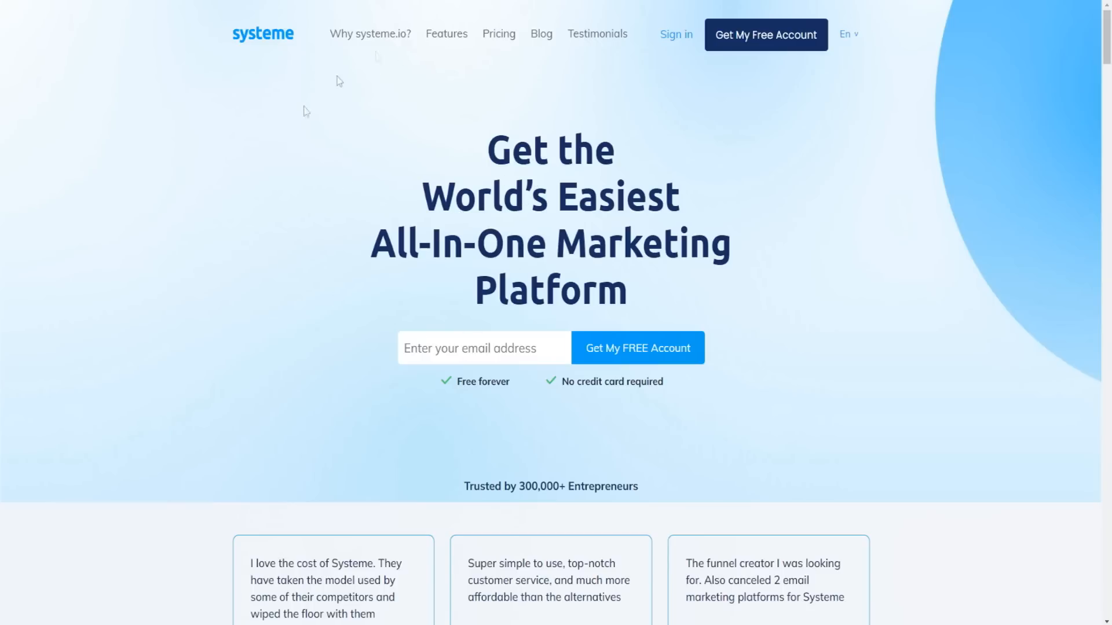
Step: Navigate from the systeme.io homepage to the Pricing page
click(498, 34)
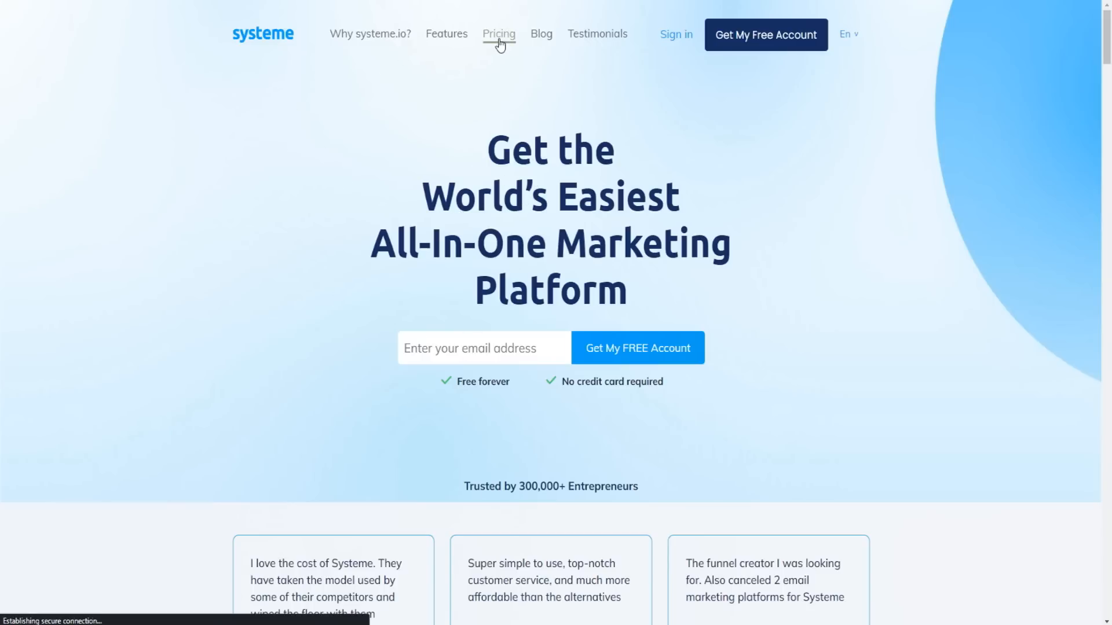
Step: Load the Pricing page and highlight the Free plan's $0 price
click(499, 34)
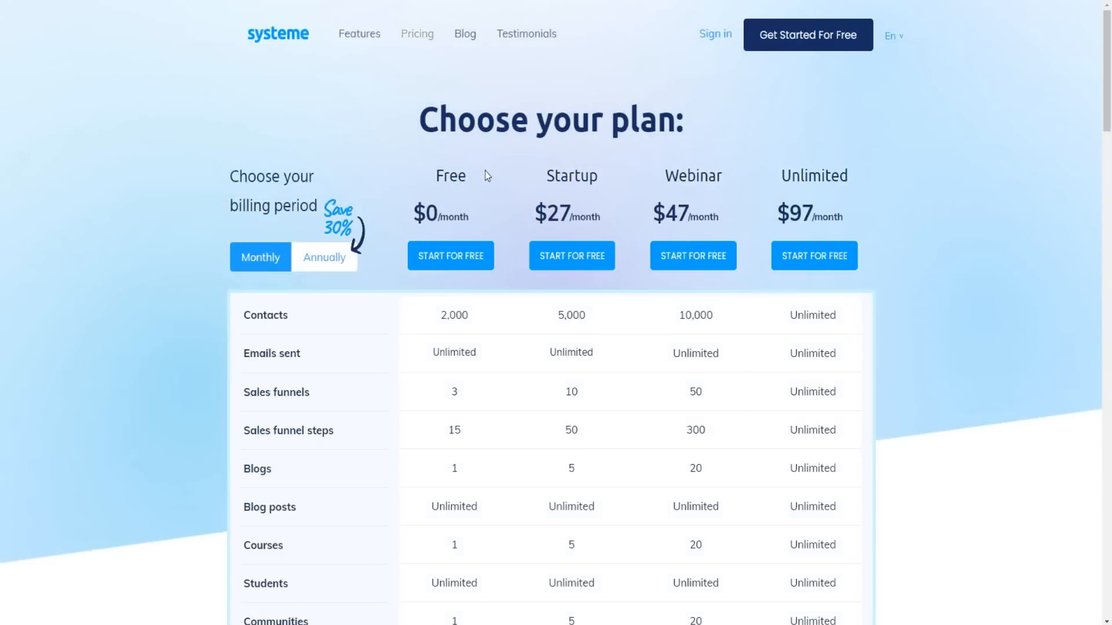
double_click(451, 175)
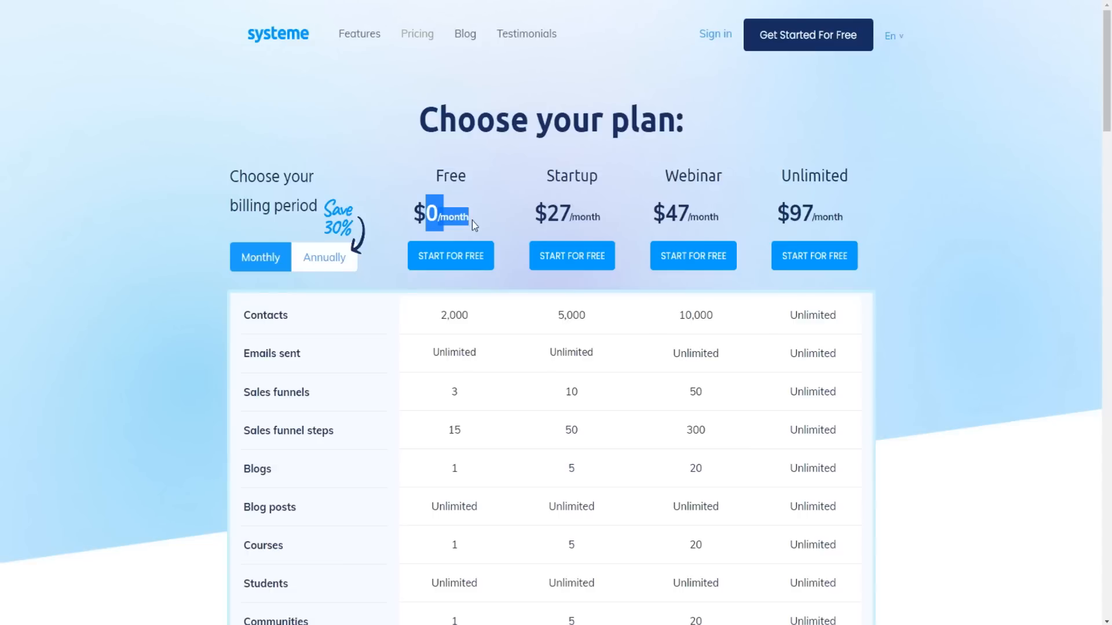
mouse_move(620, 199)
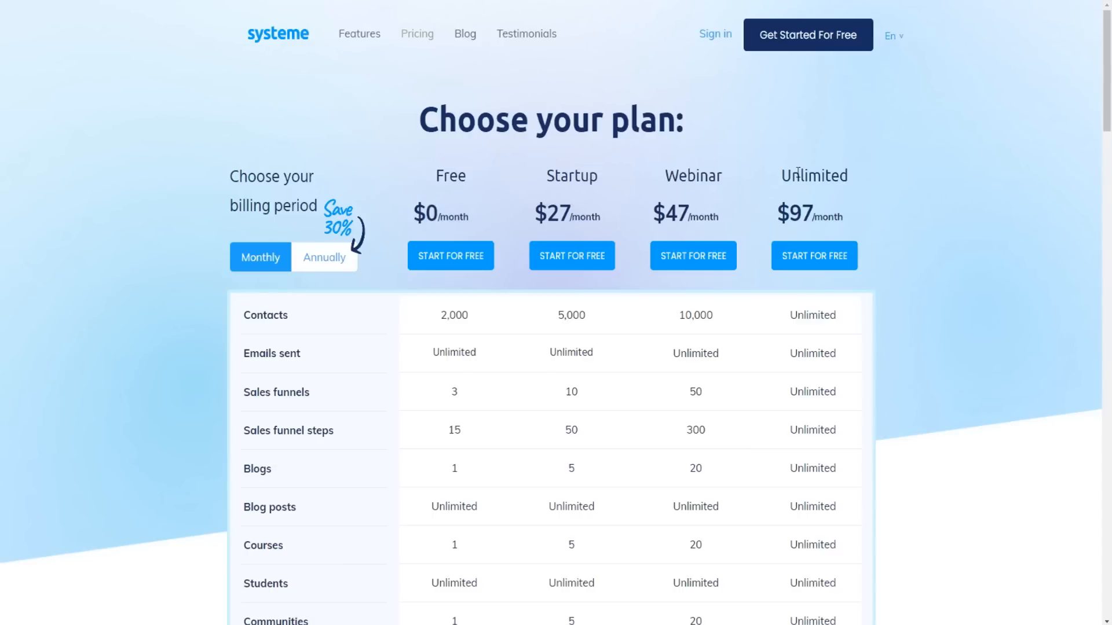
mouse_move(626, 225)
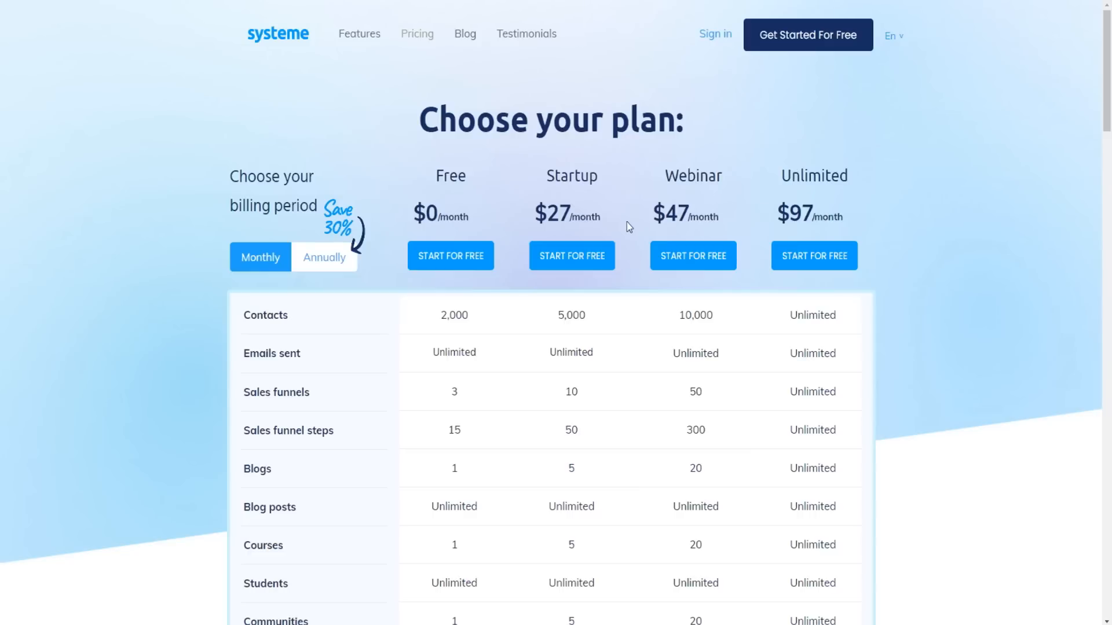
mouse_move(585, 211)
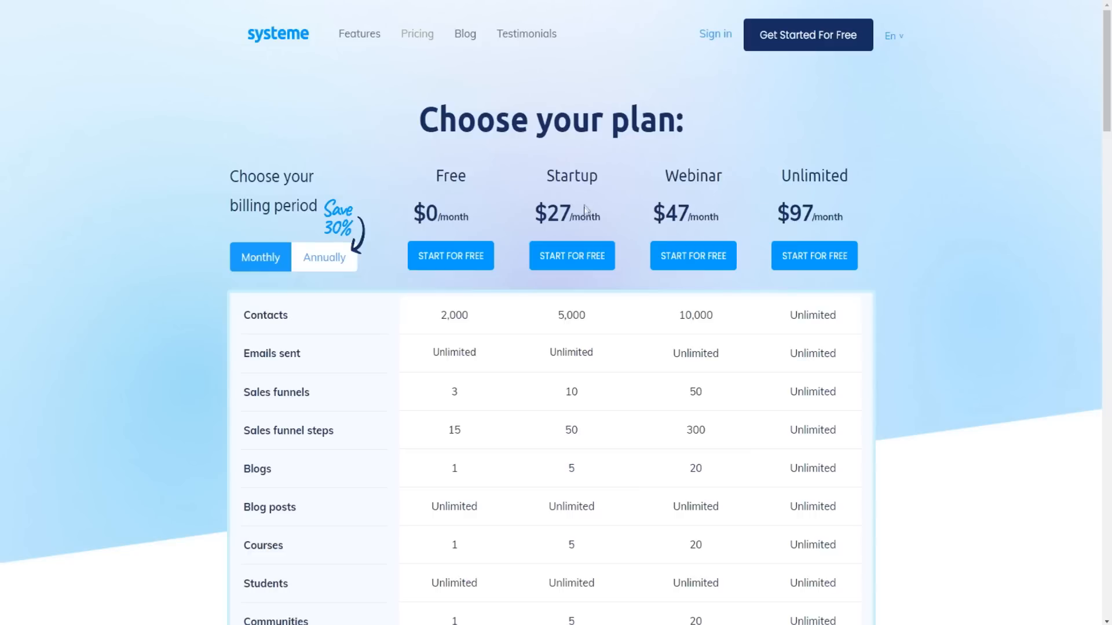
mouse_move(581, 194)
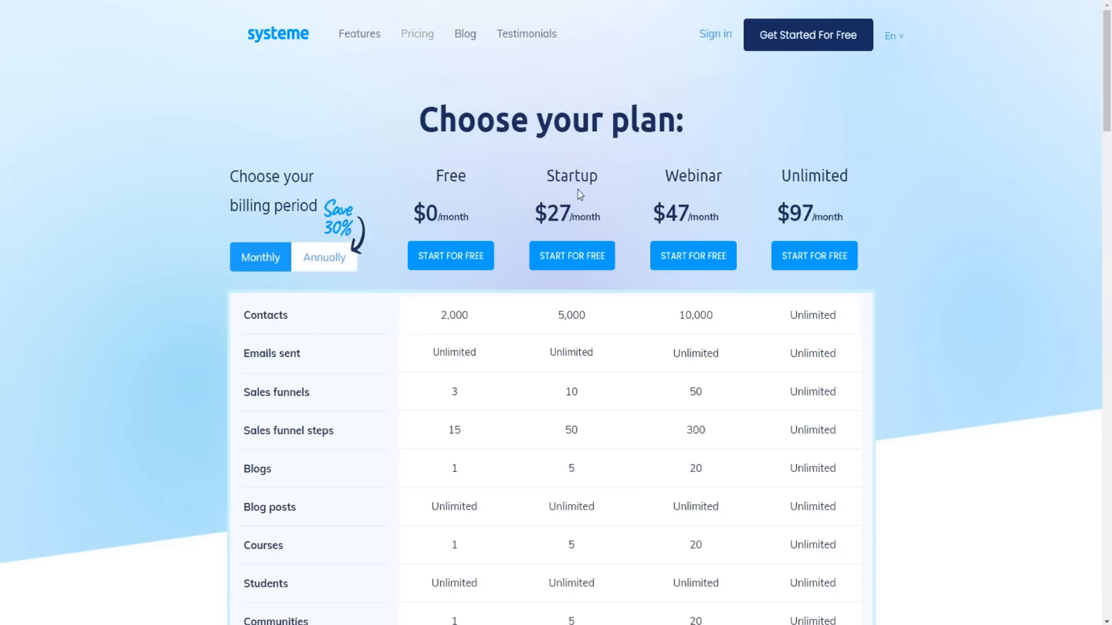
mouse_move(623, 180)
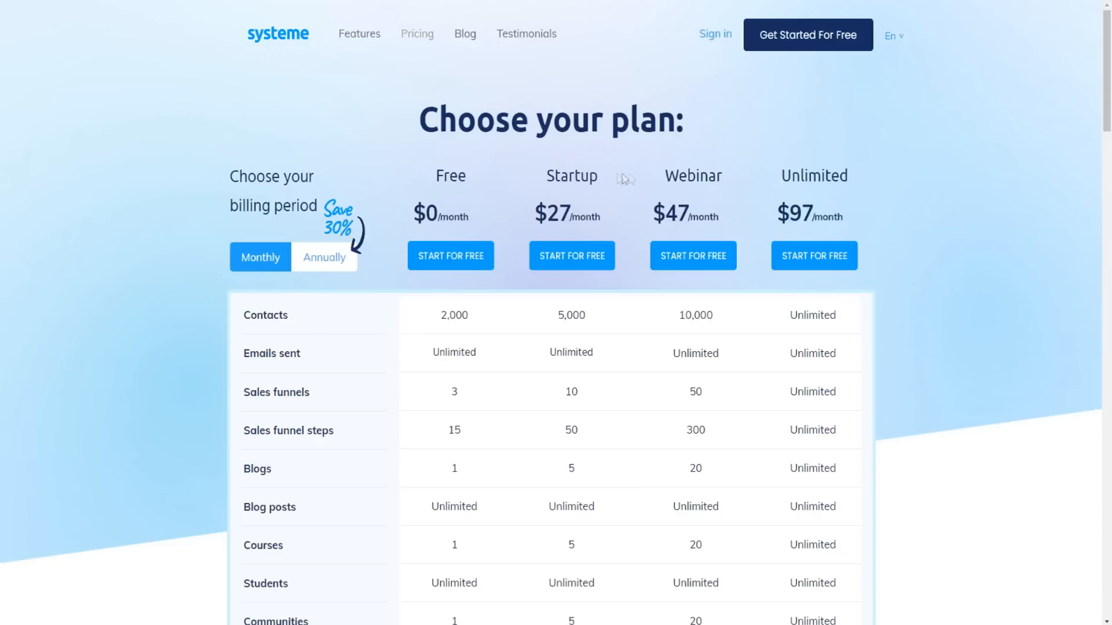
mouse_move(778, 204)
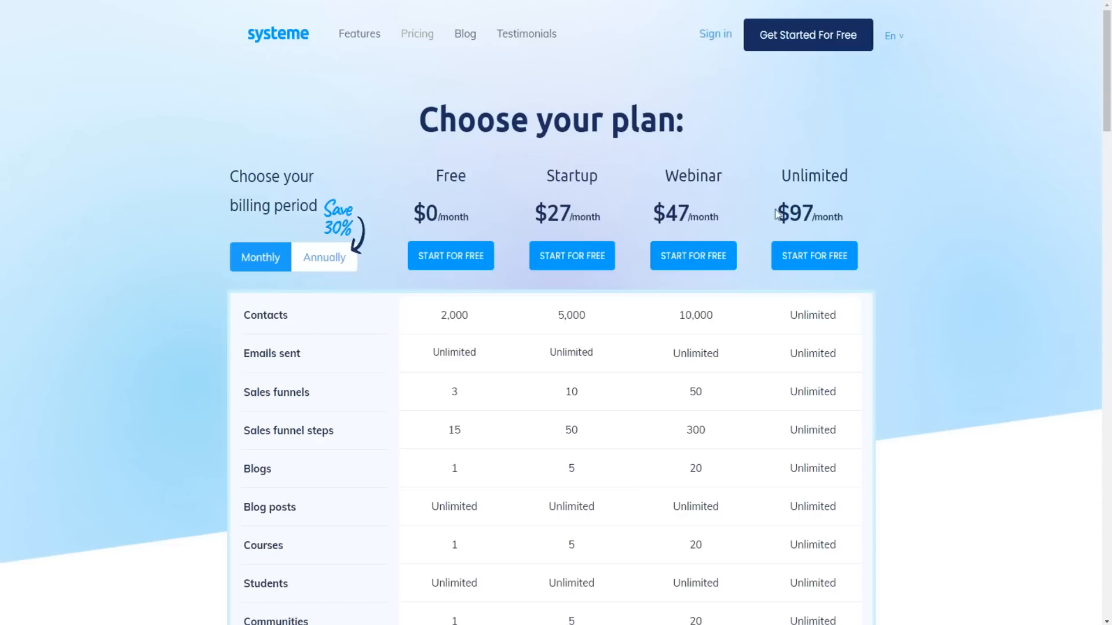
mouse_move(760, 211)
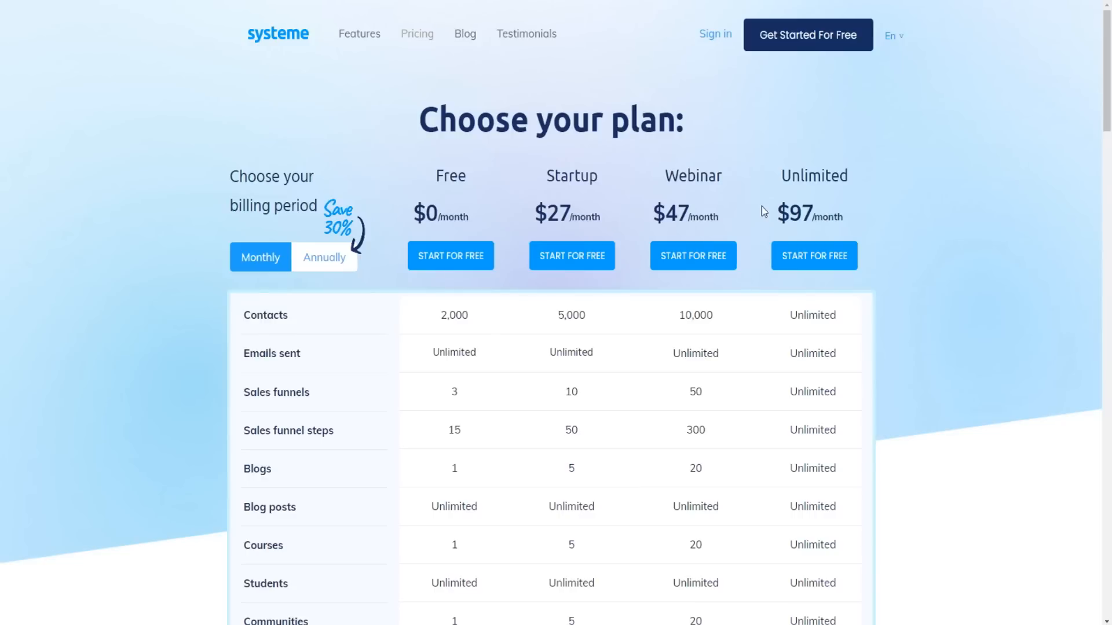
mouse_move(810, 199)
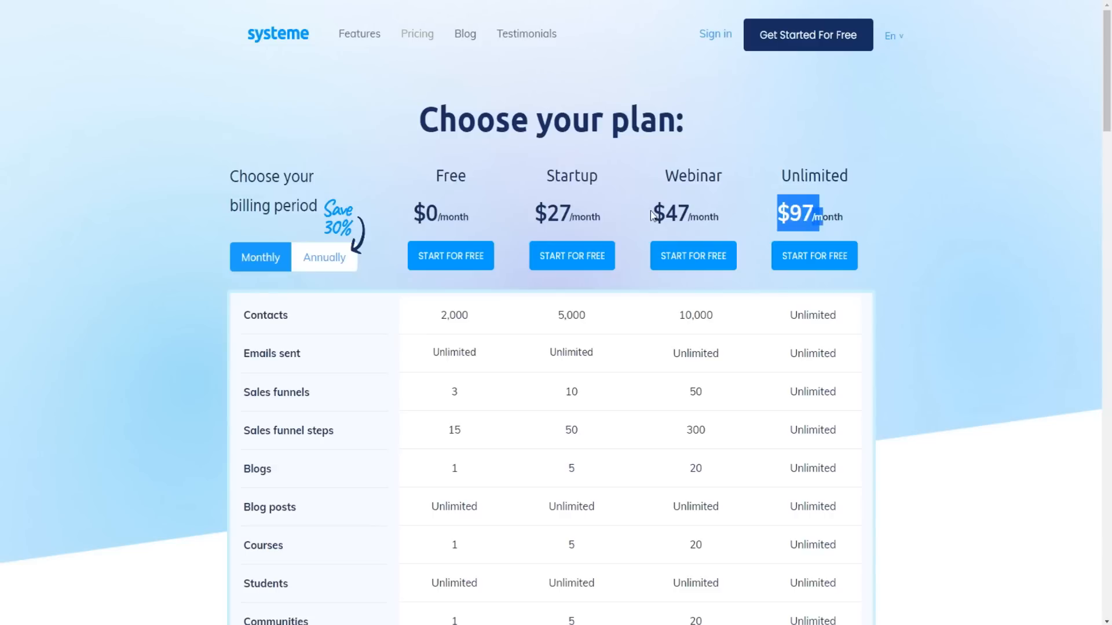
mouse_move(750, 175)
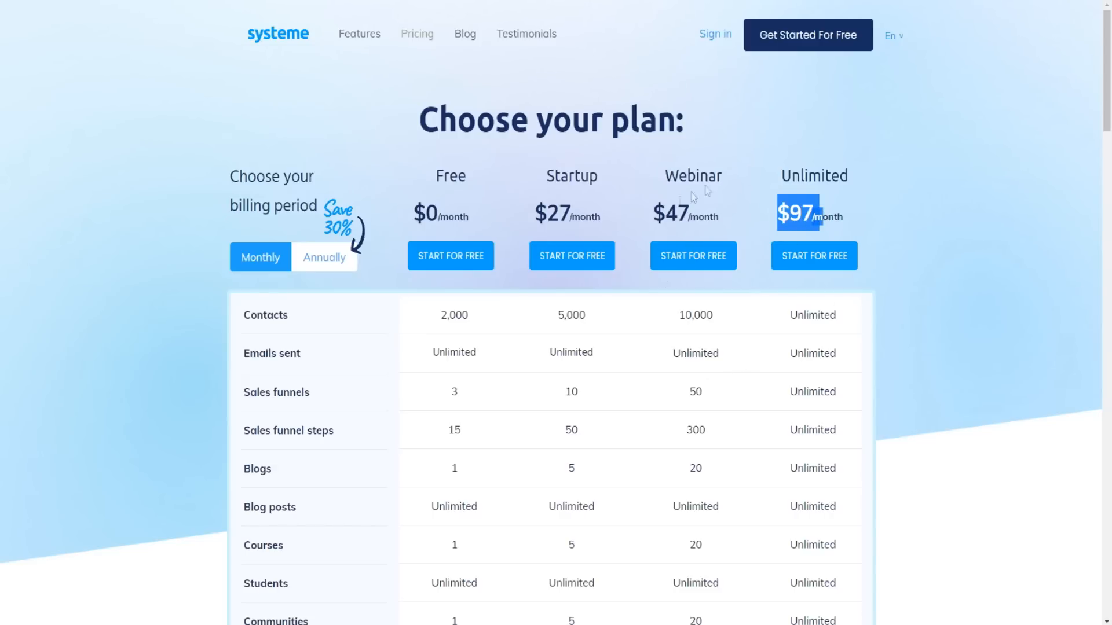
Step: Review the contacts (2,000 to unlimited) and sales funnels (3 to unlimited) table rows
scroll(down, 3)
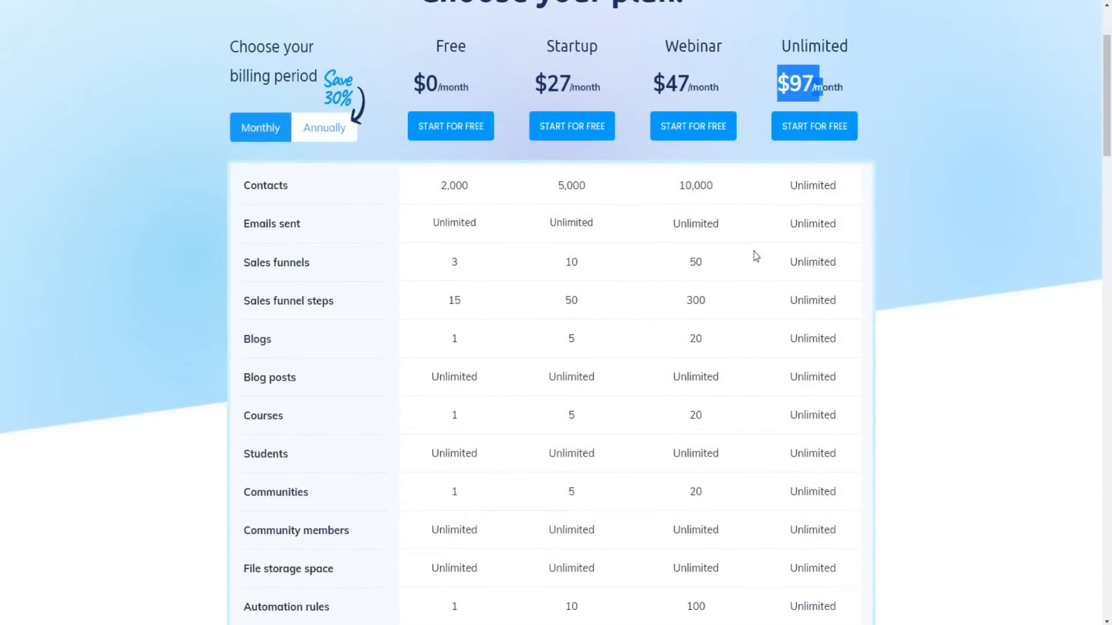
scroll(up, 3)
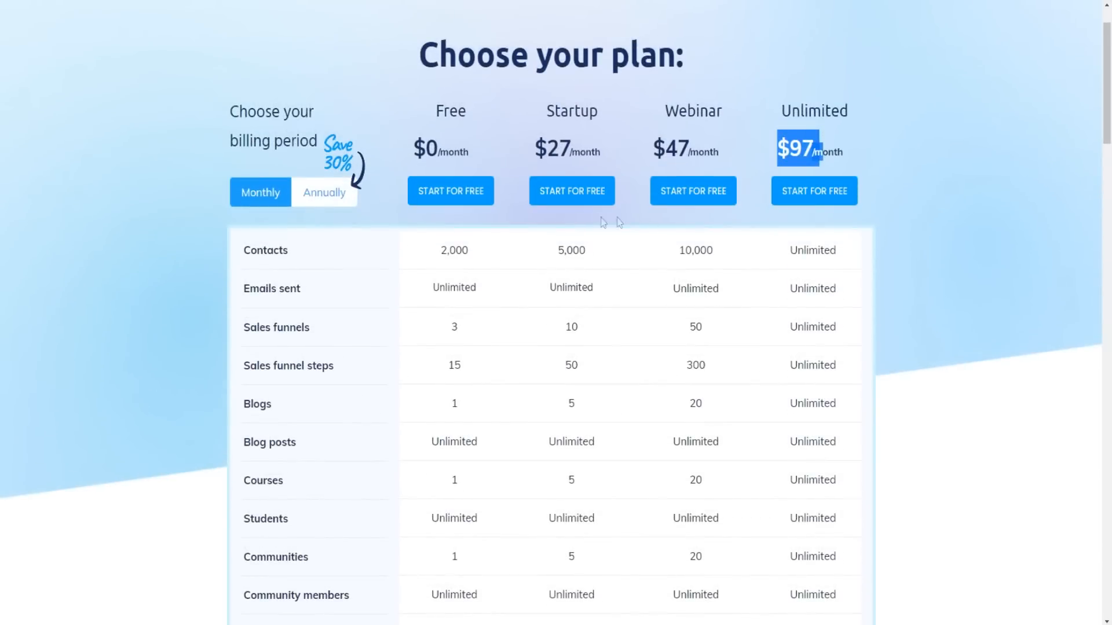
mouse_move(544, 288)
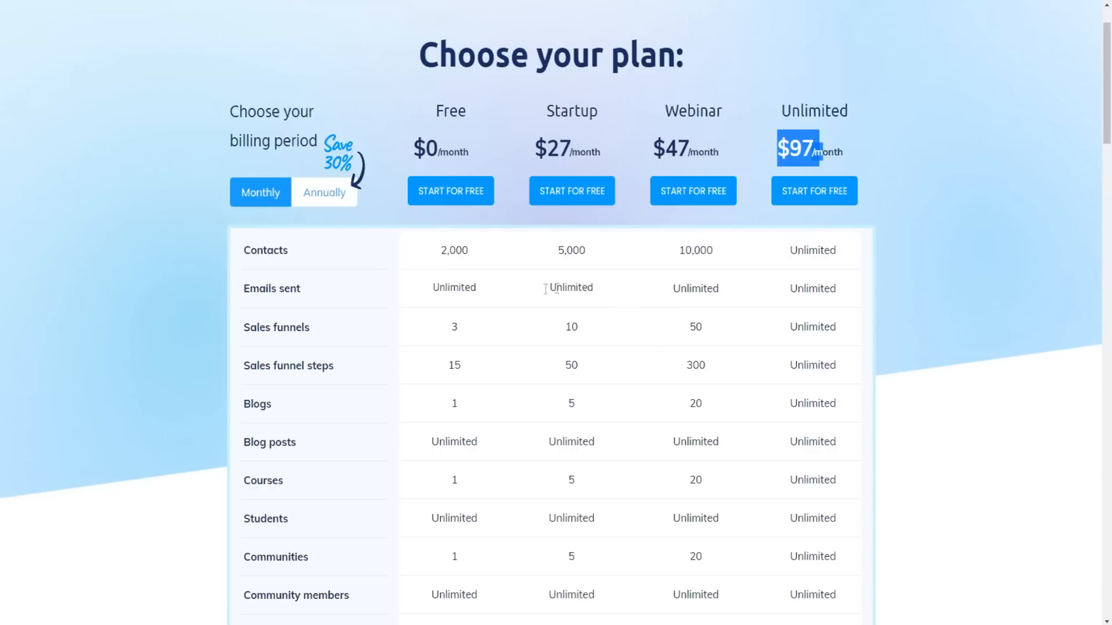
scroll(down, 3)
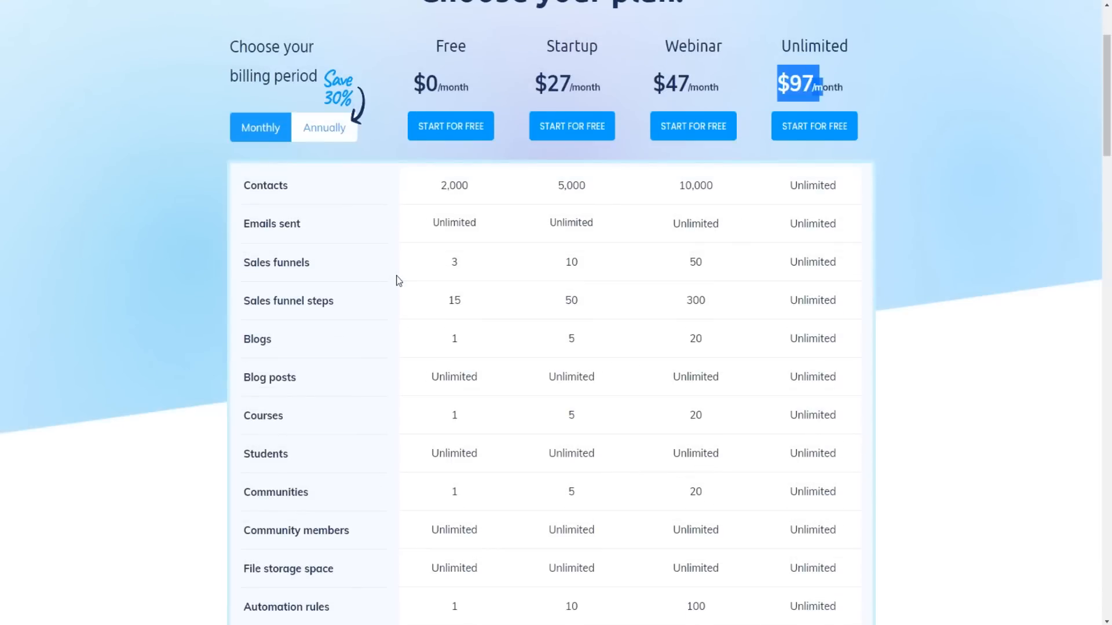
mouse_move(367, 221)
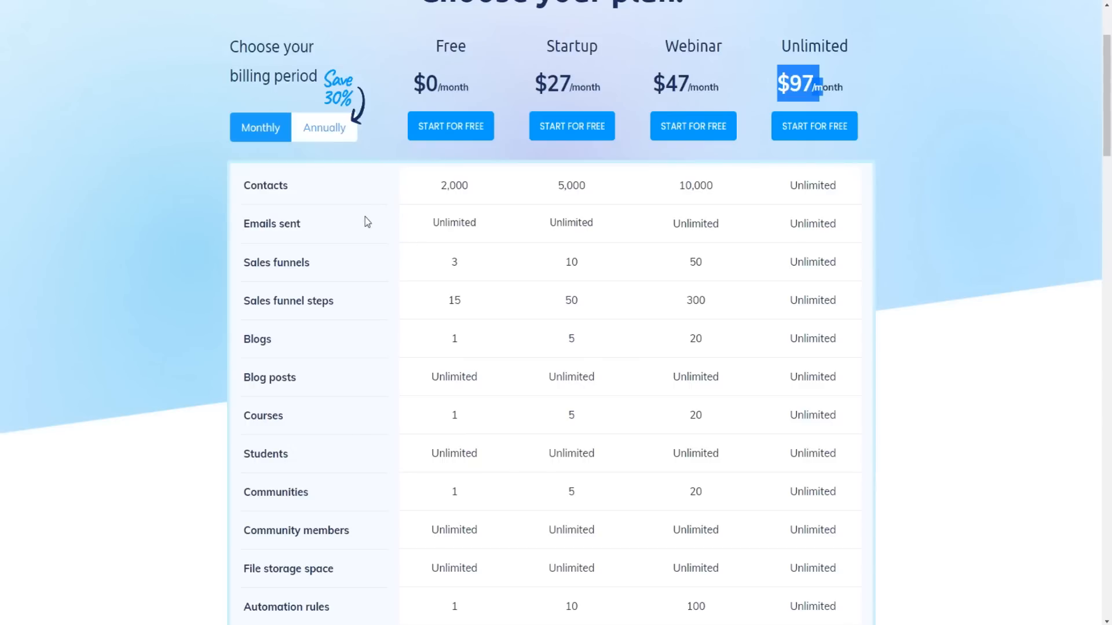
mouse_move(519, 219)
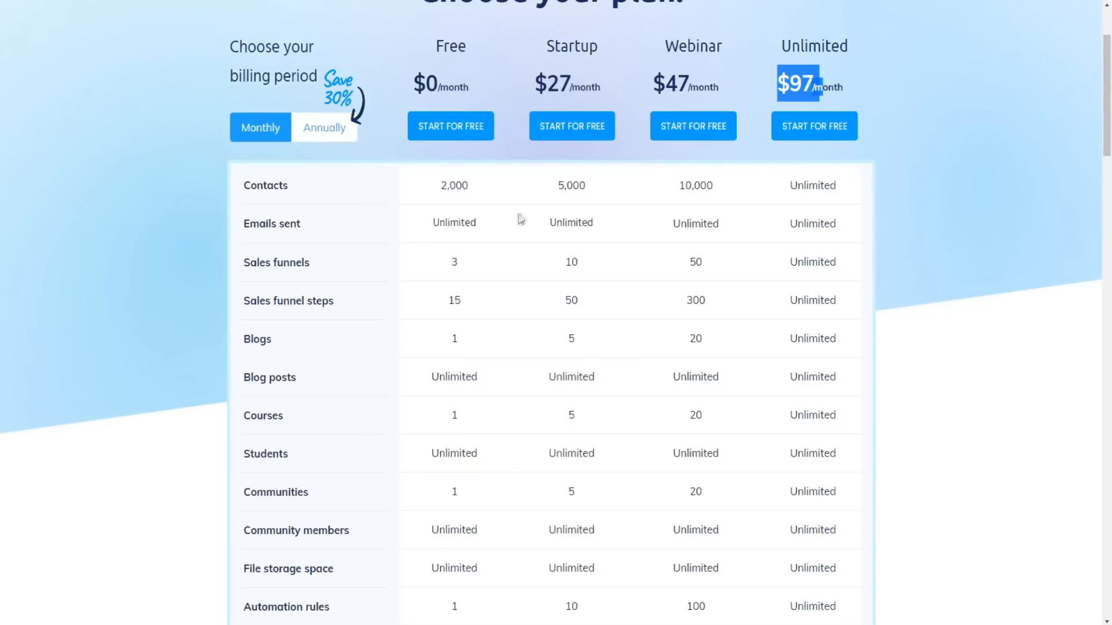
mouse_move(503, 265)
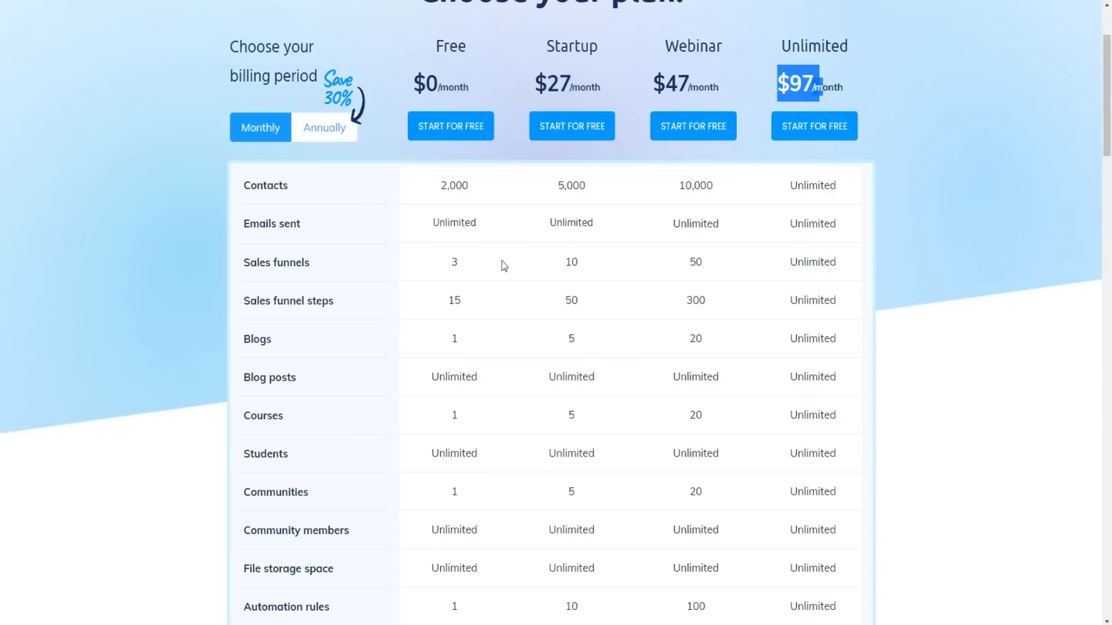
mouse_move(808, 75)
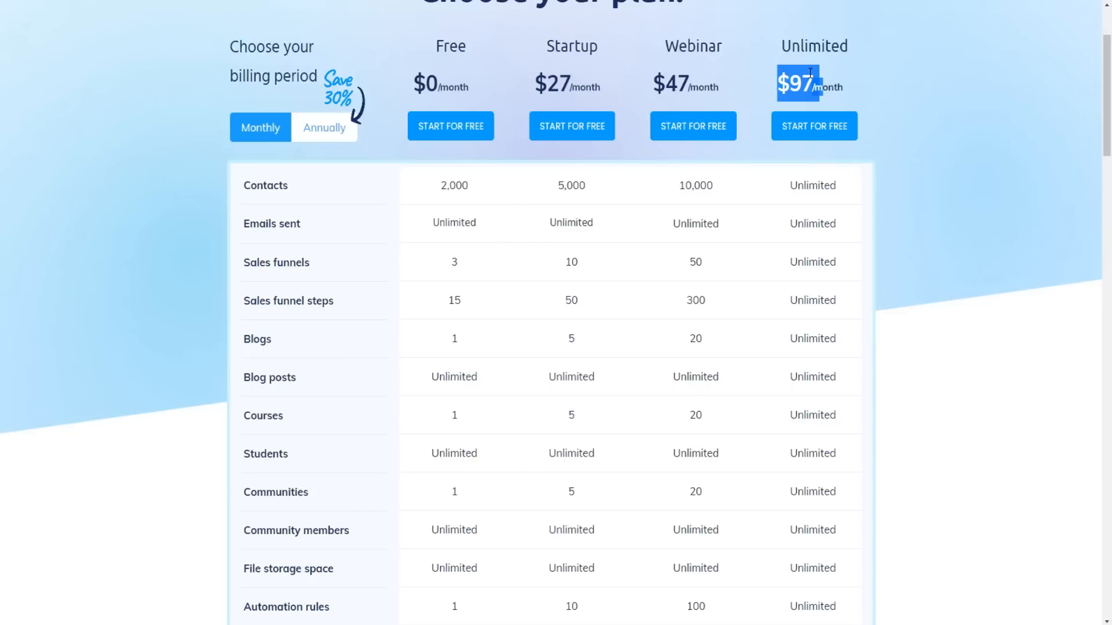
mouse_move(708, 229)
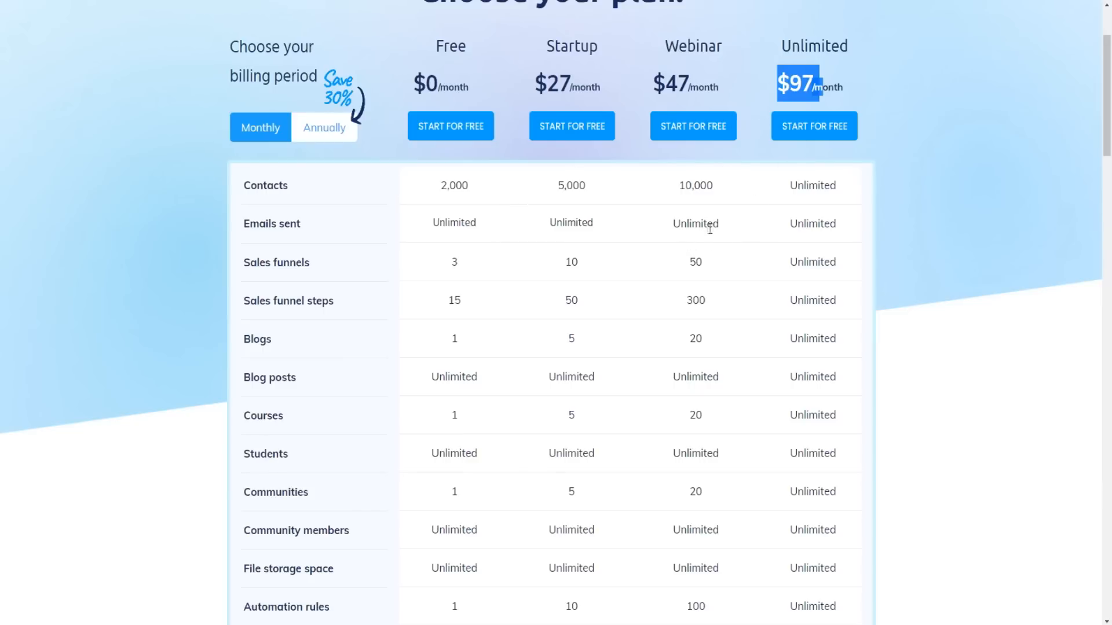
mouse_move(647, 251)
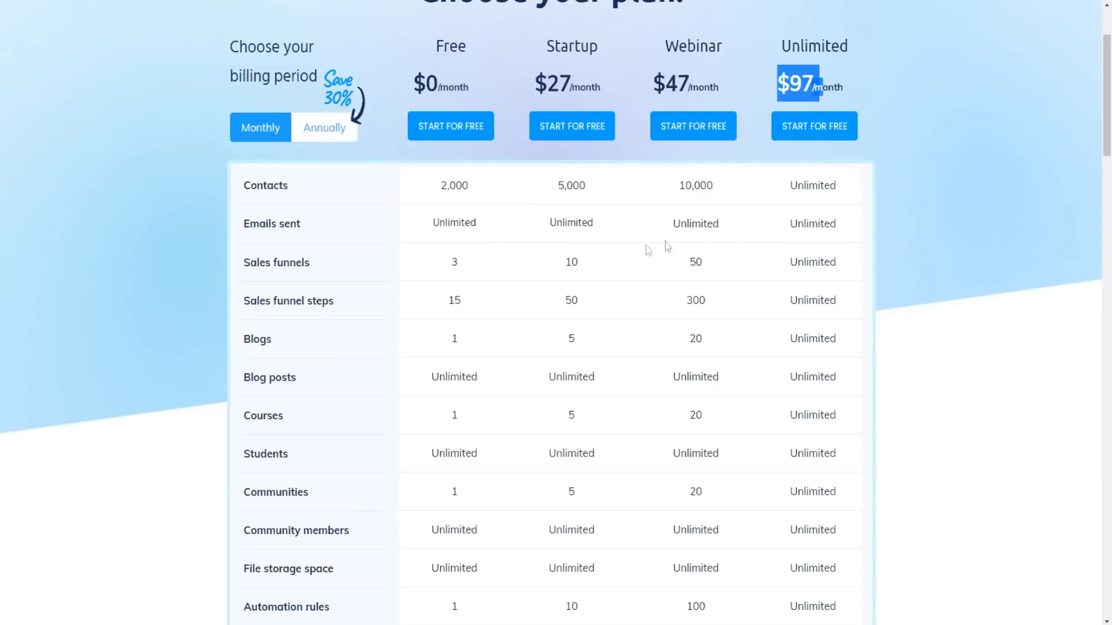
scroll(up, 3)
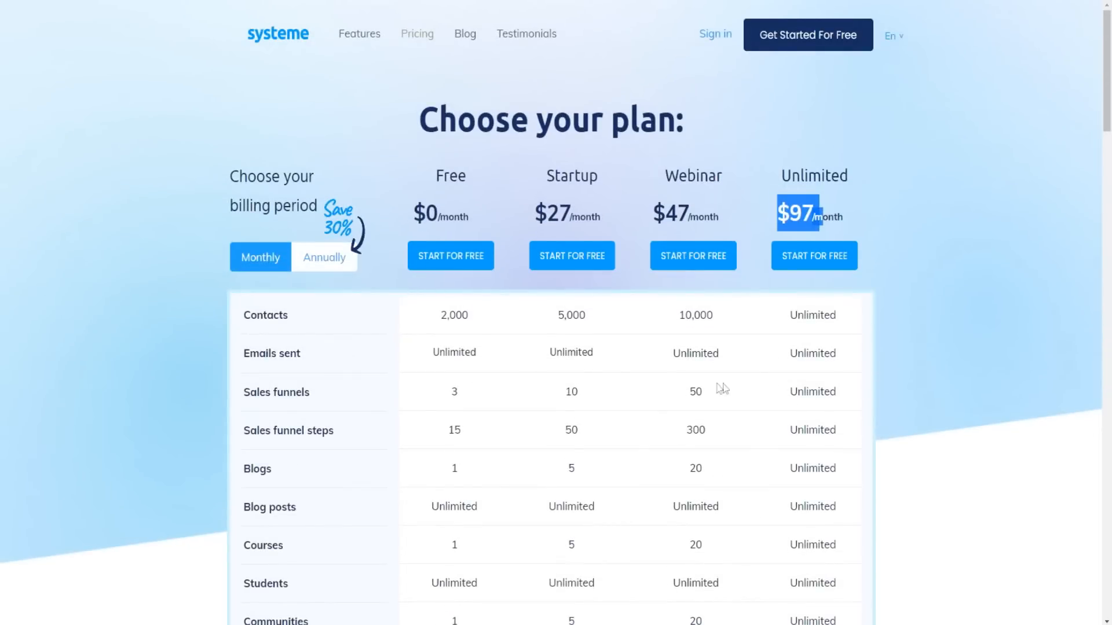
scroll(down, 3)
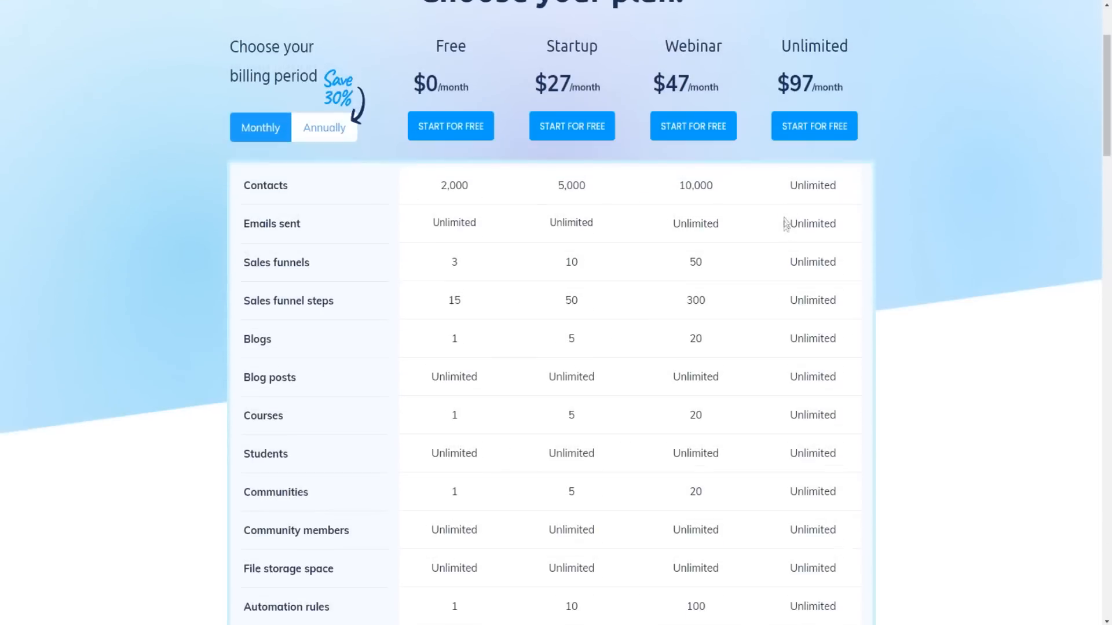
Step: Scroll through the comparison table rows from tags down to coaching sessions
scroll(down, 3)
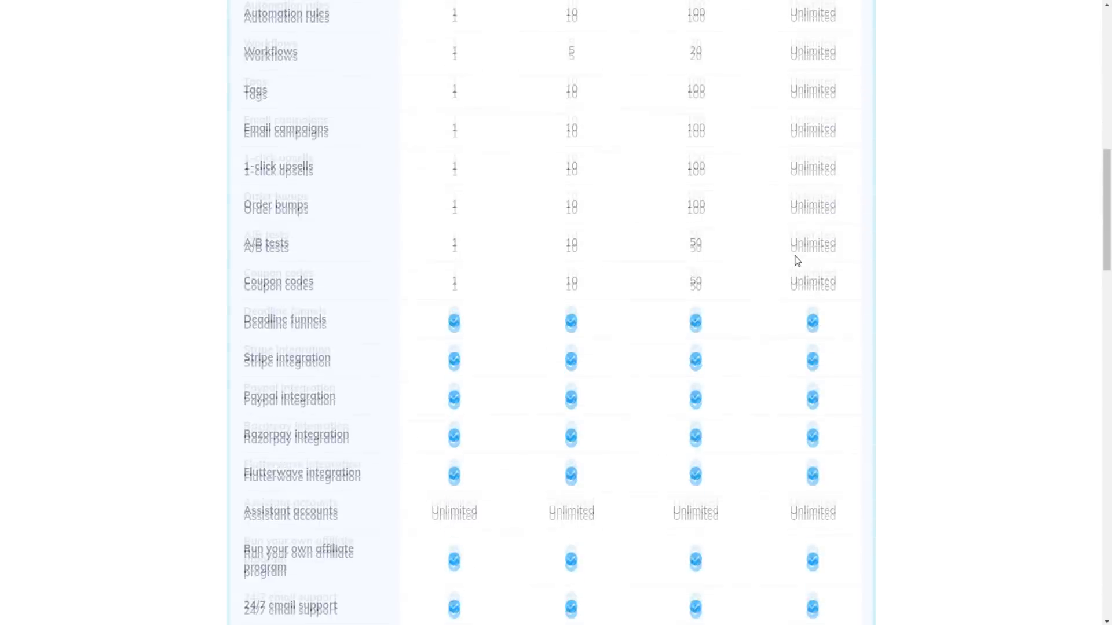
scroll(down, 3)
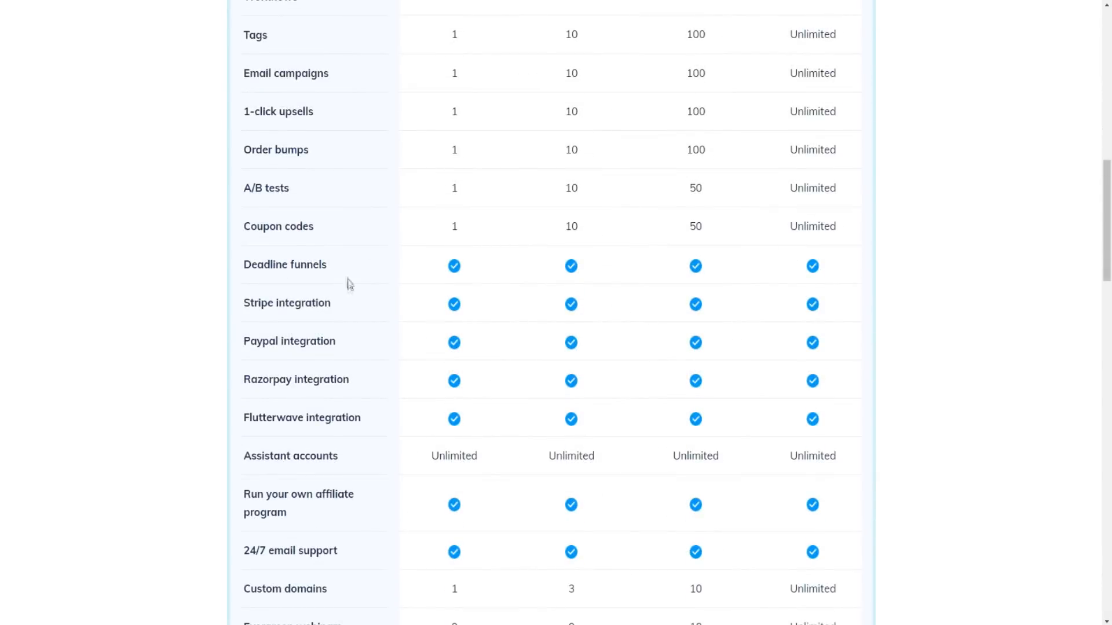
mouse_move(308, 406)
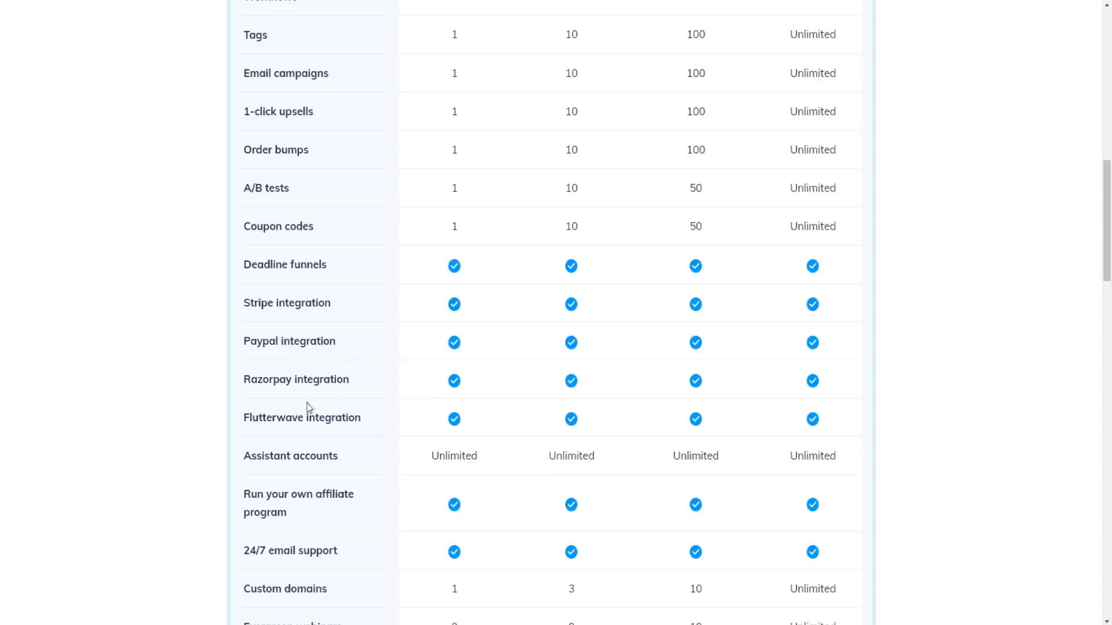
mouse_move(379, 365)
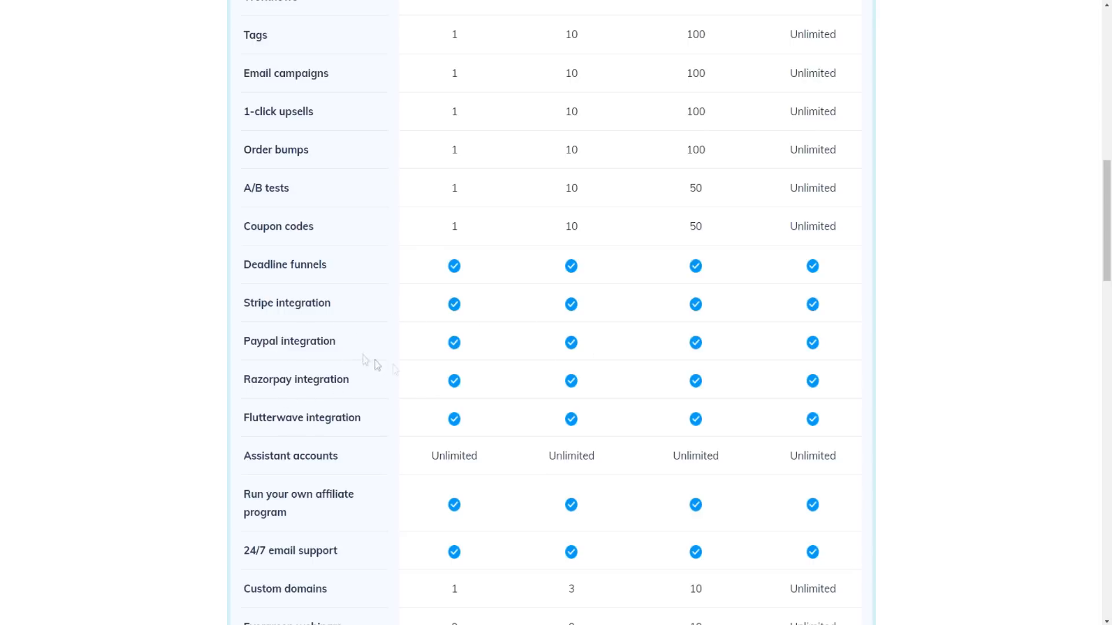
scroll(down, 3)
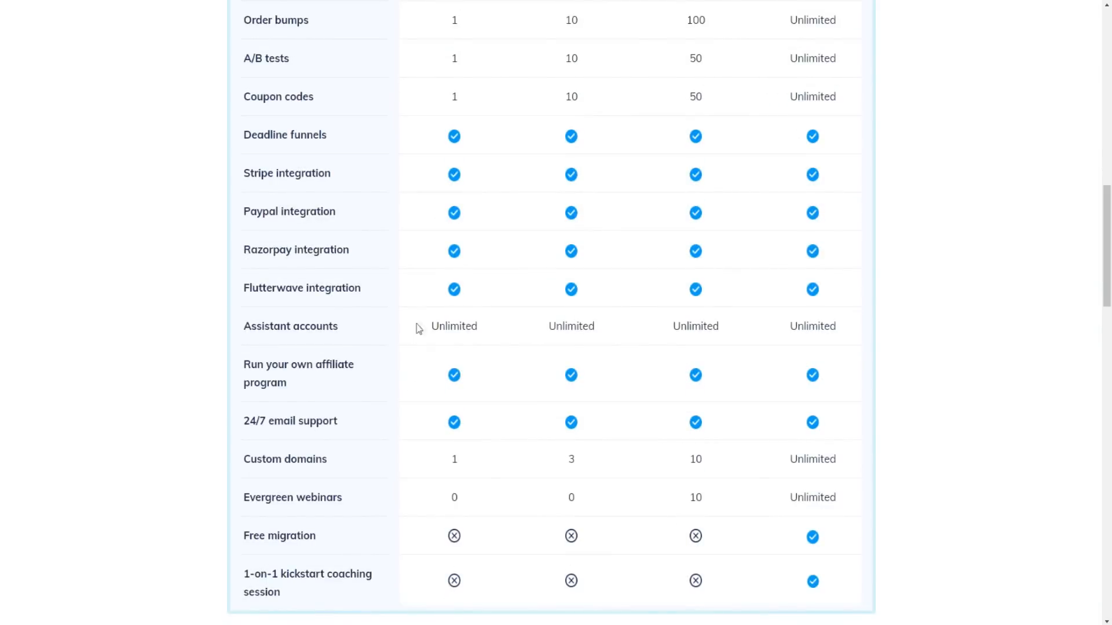
scroll(down, 3)
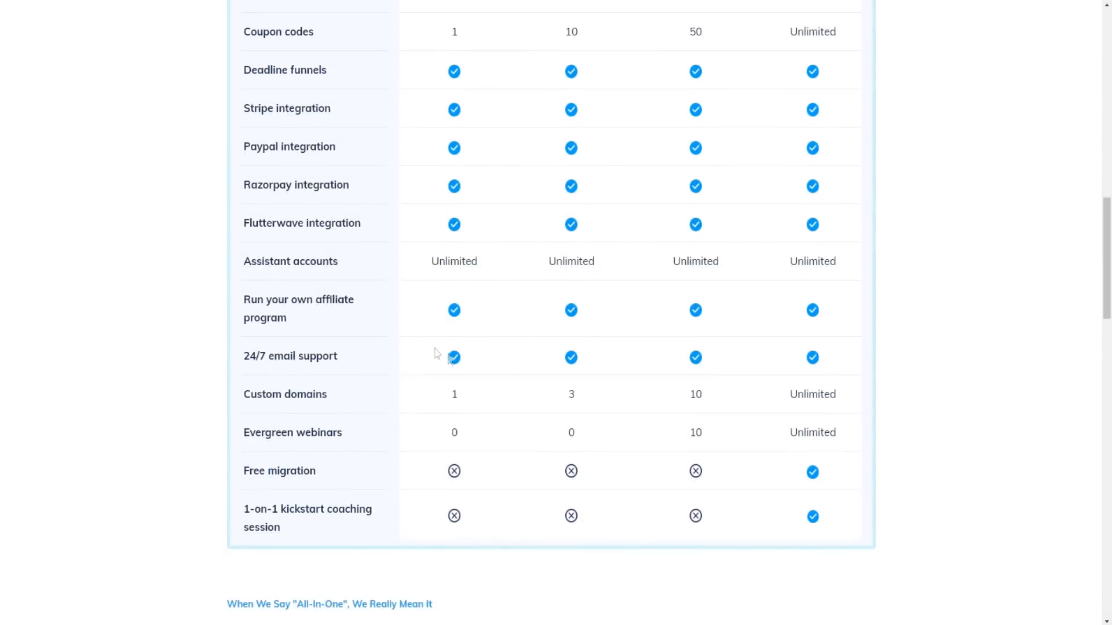
mouse_move(294, 314)
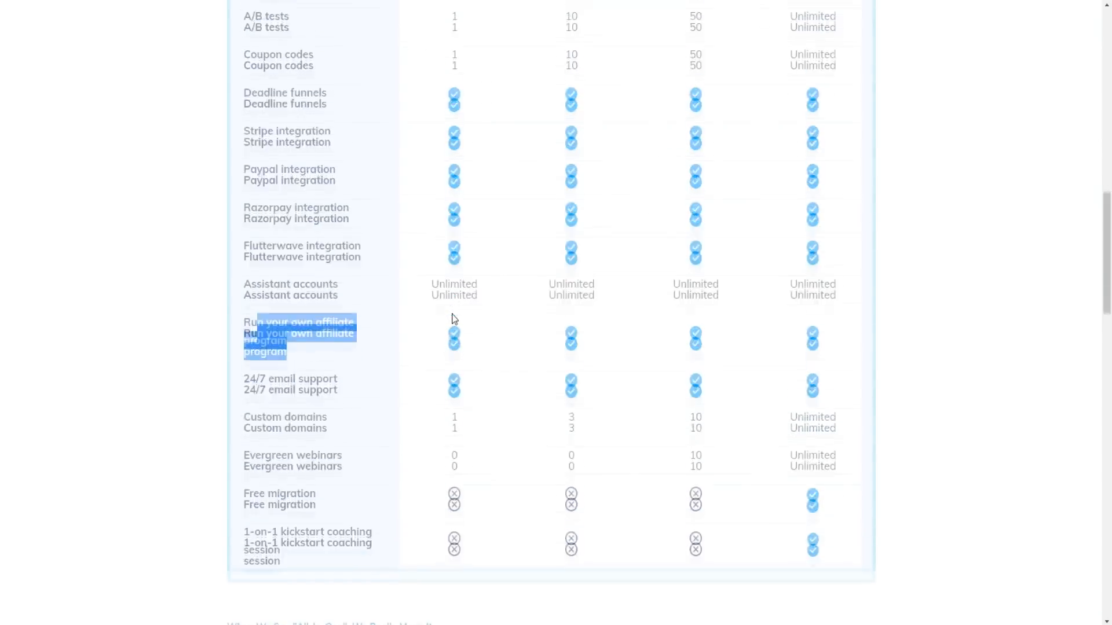
scroll(up, 3)
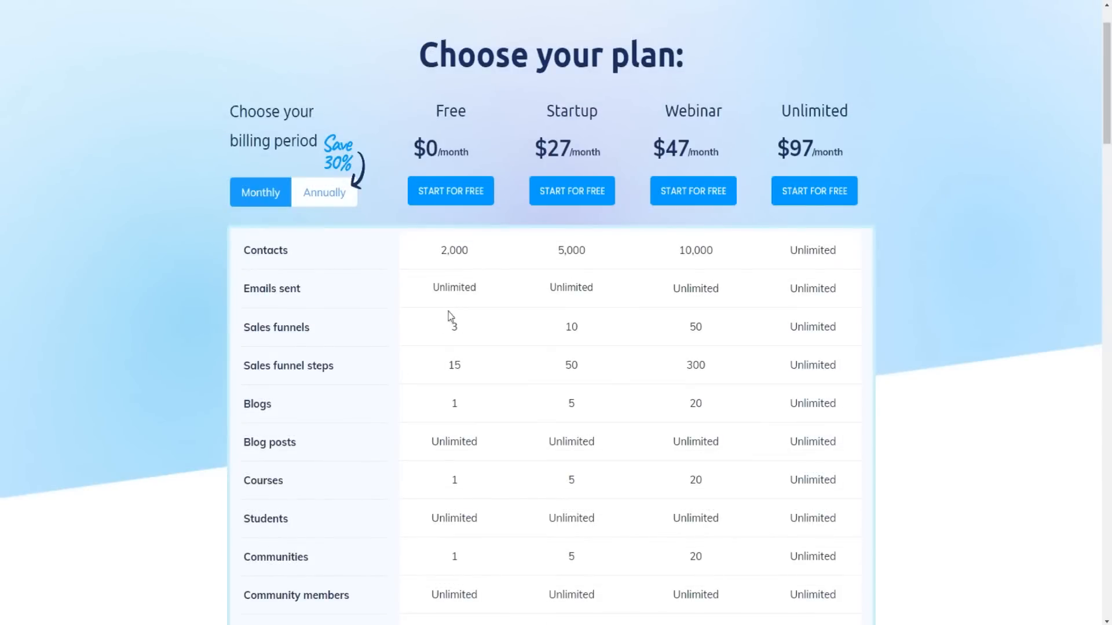
scroll(down, 3)
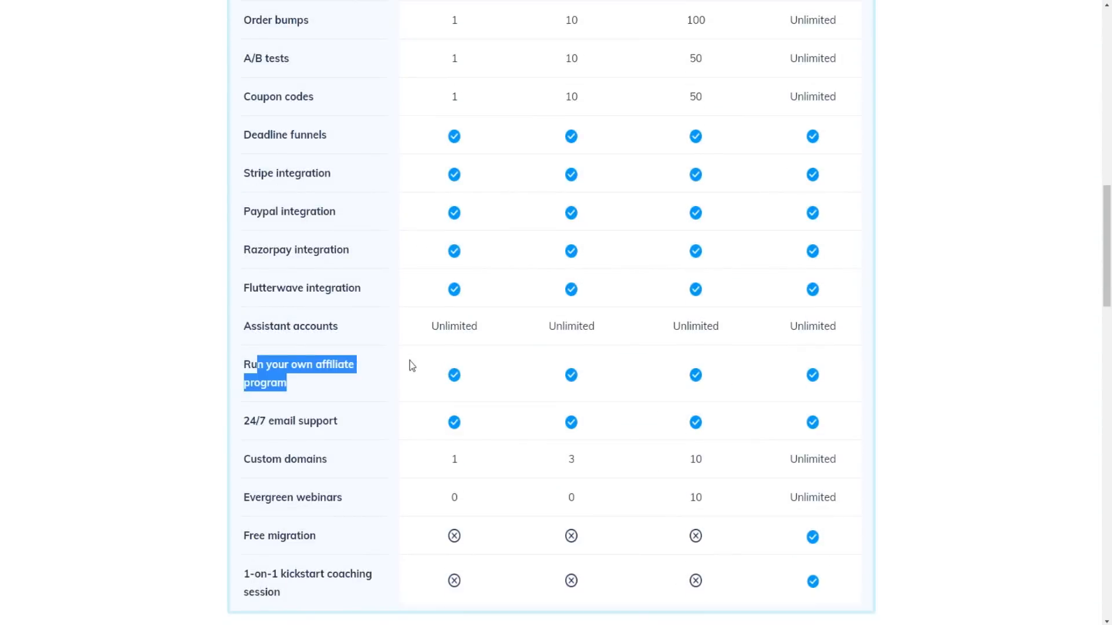
mouse_move(388, 372)
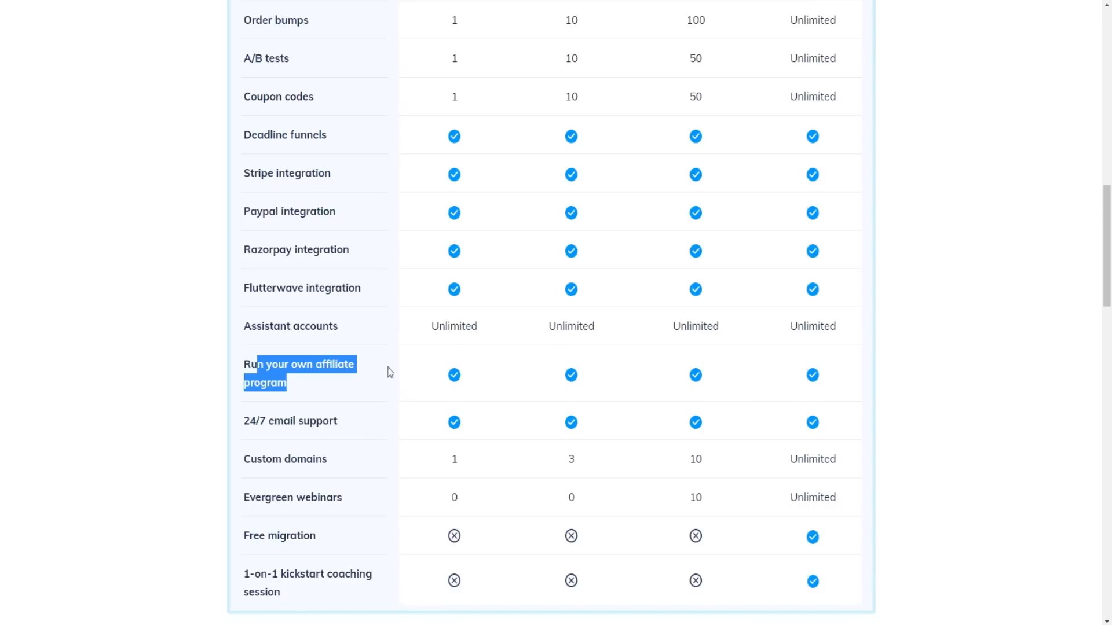
scroll(down, 3)
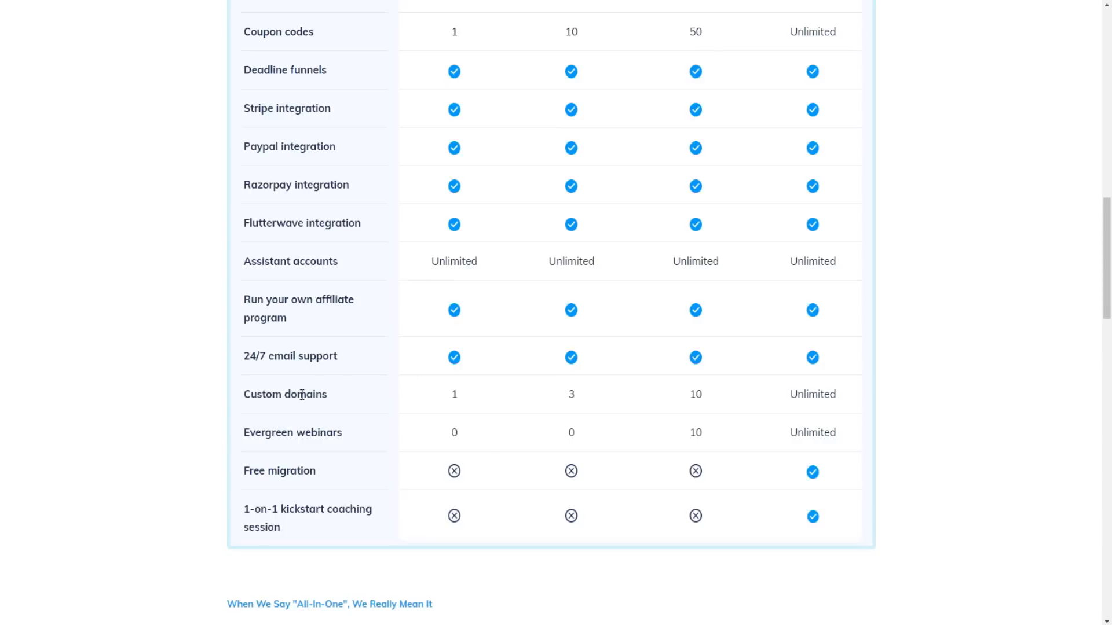
scroll(down, 3)
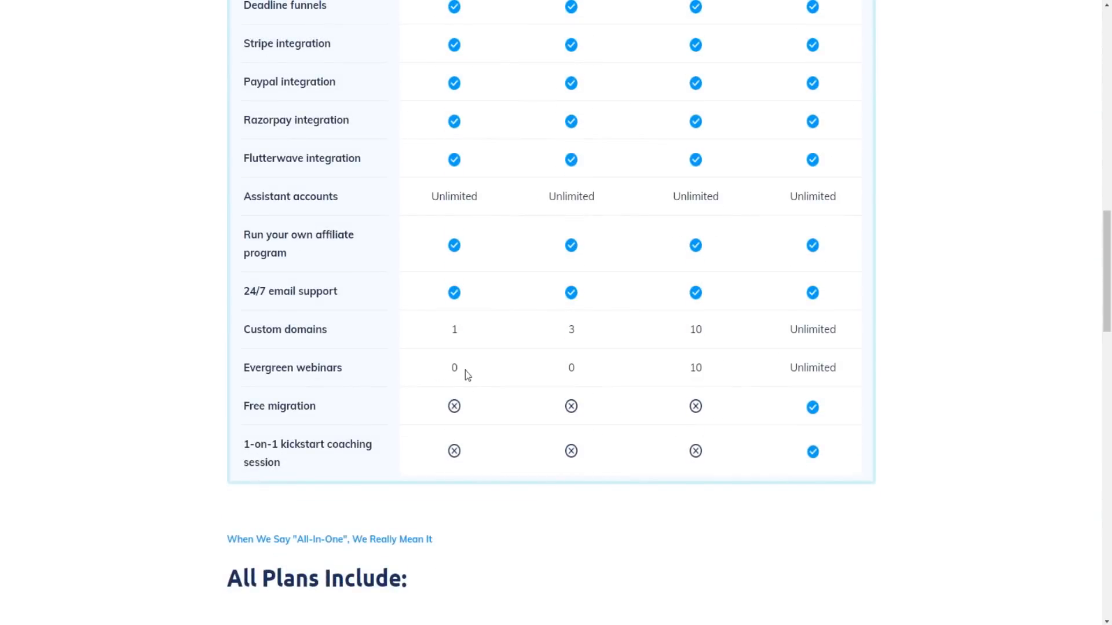
Step: Mark the Unlimited plan's evergreen webinars value and continue down to All Plans Include
scroll(up, 3)
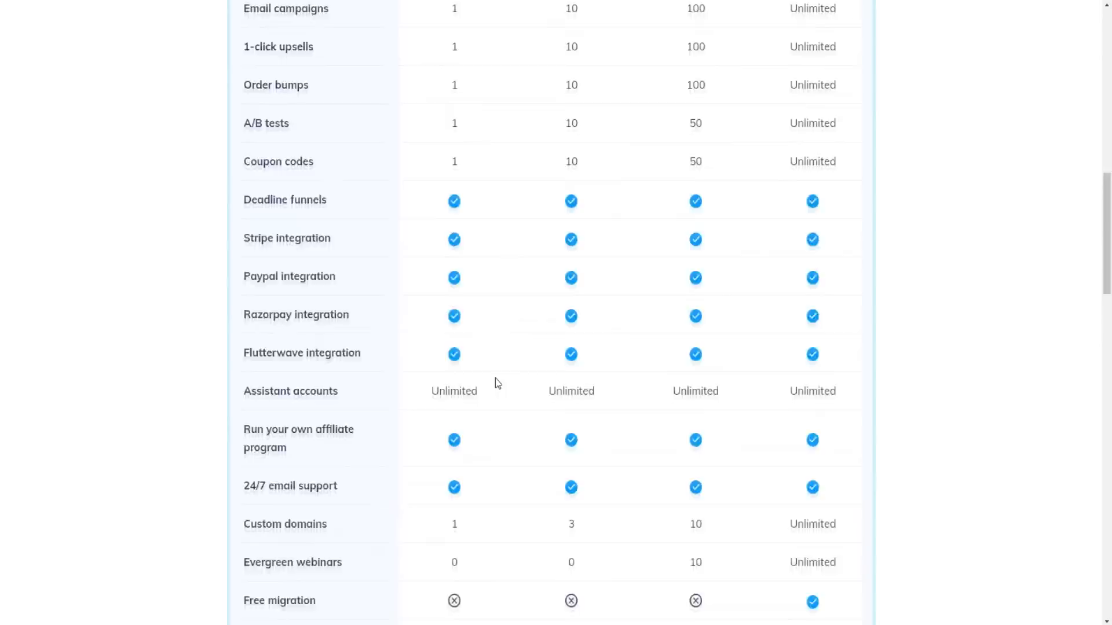
scroll(up, 3)
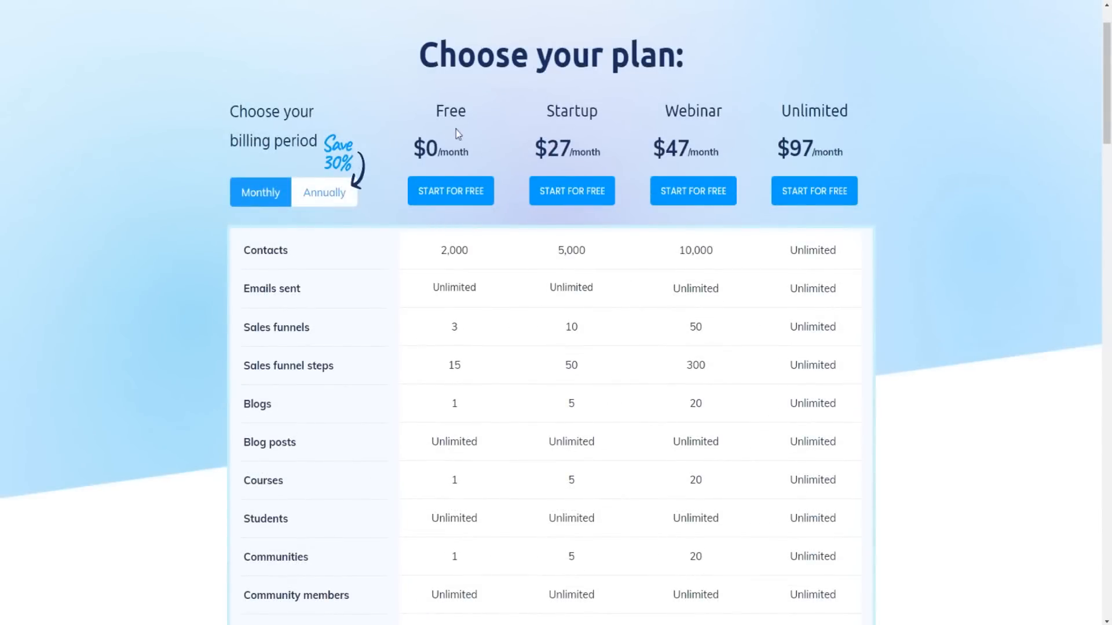
scroll(down, 3)
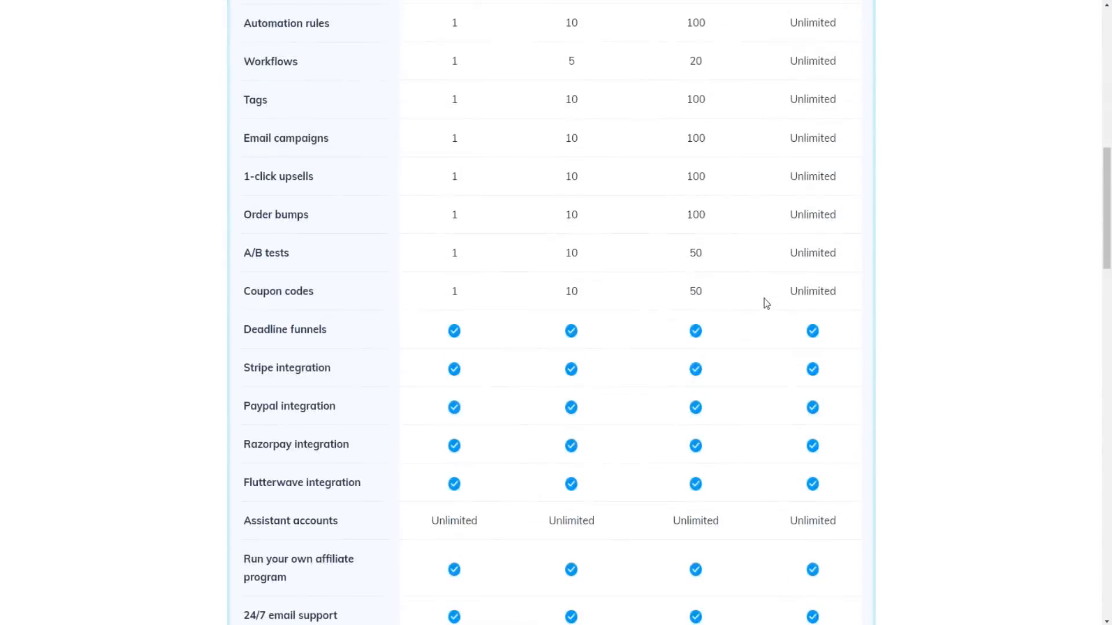
scroll(down, 3)
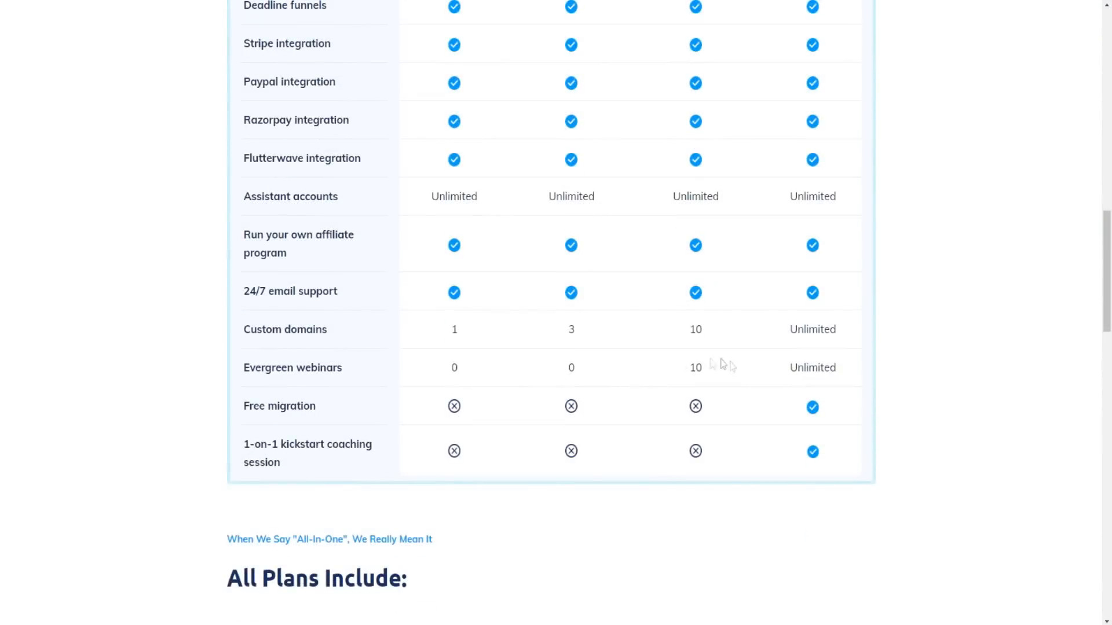
double_click(813, 368)
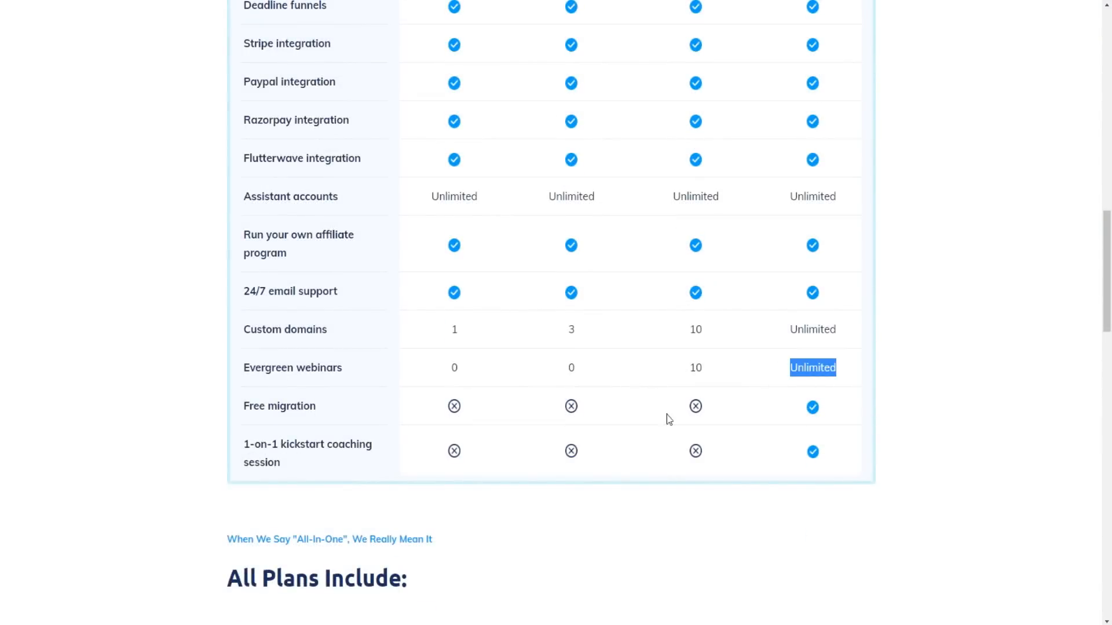
mouse_move(392, 427)
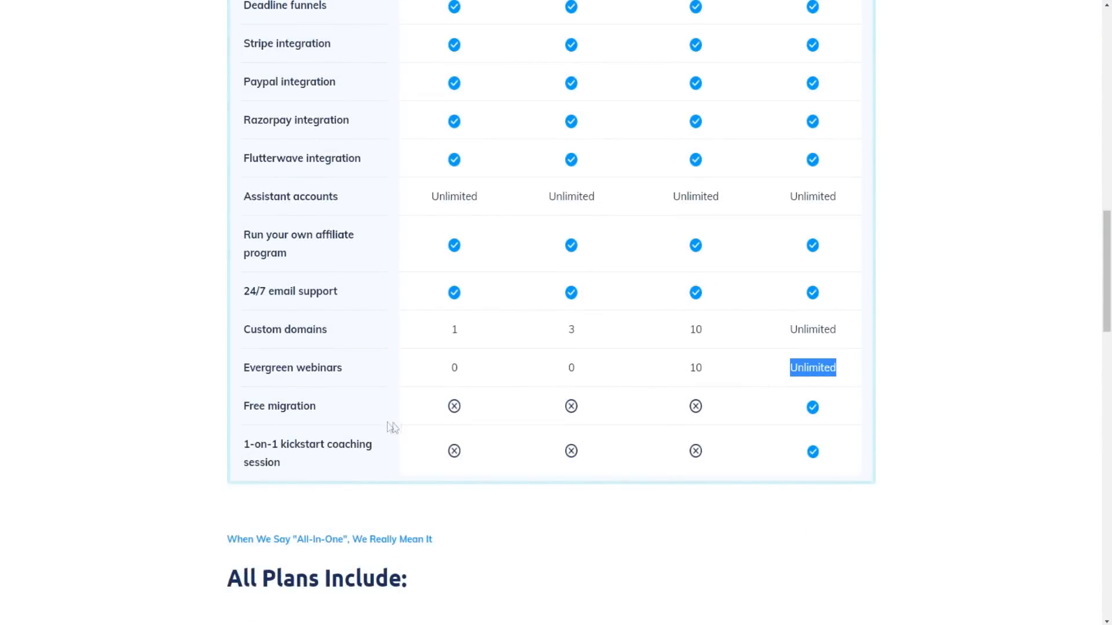
mouse_move(834, 394)
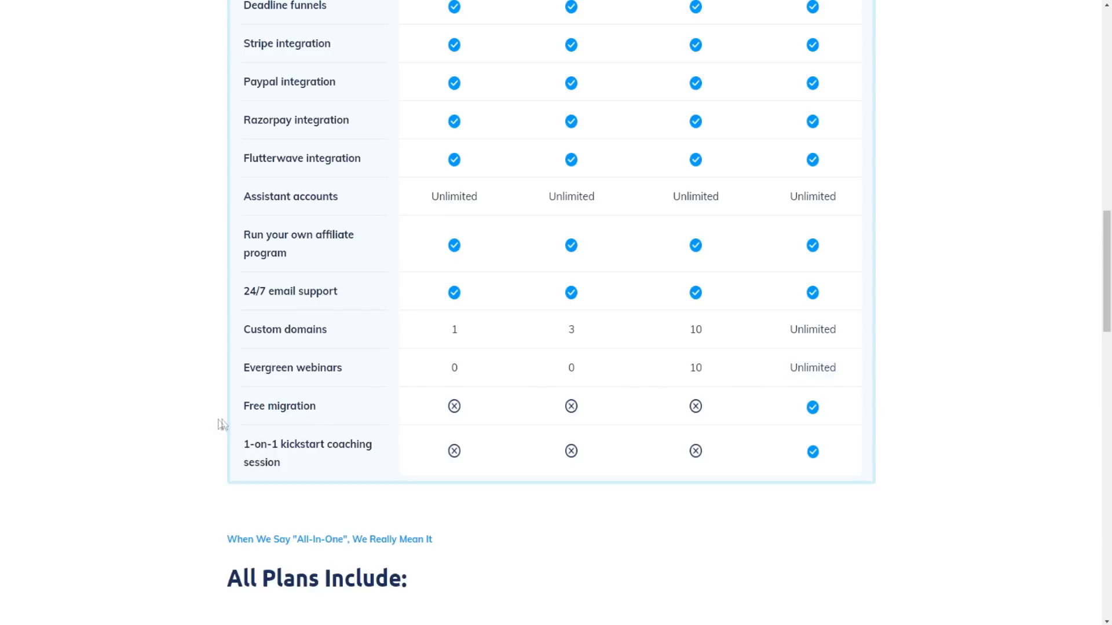
mouse_move(337, 458)
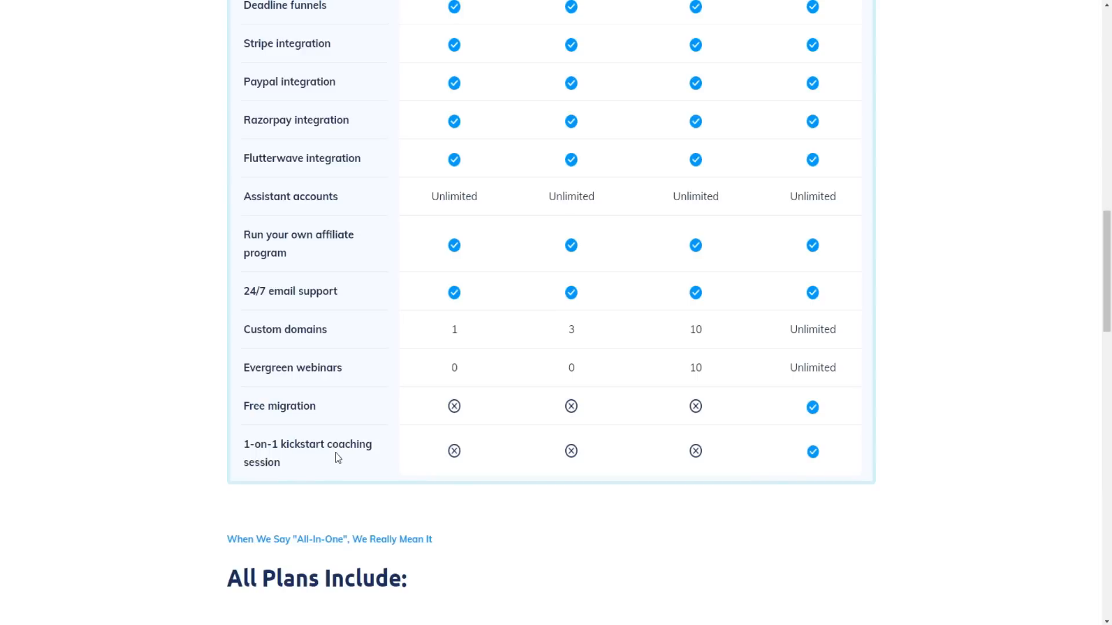
mouse_move(651, 438)
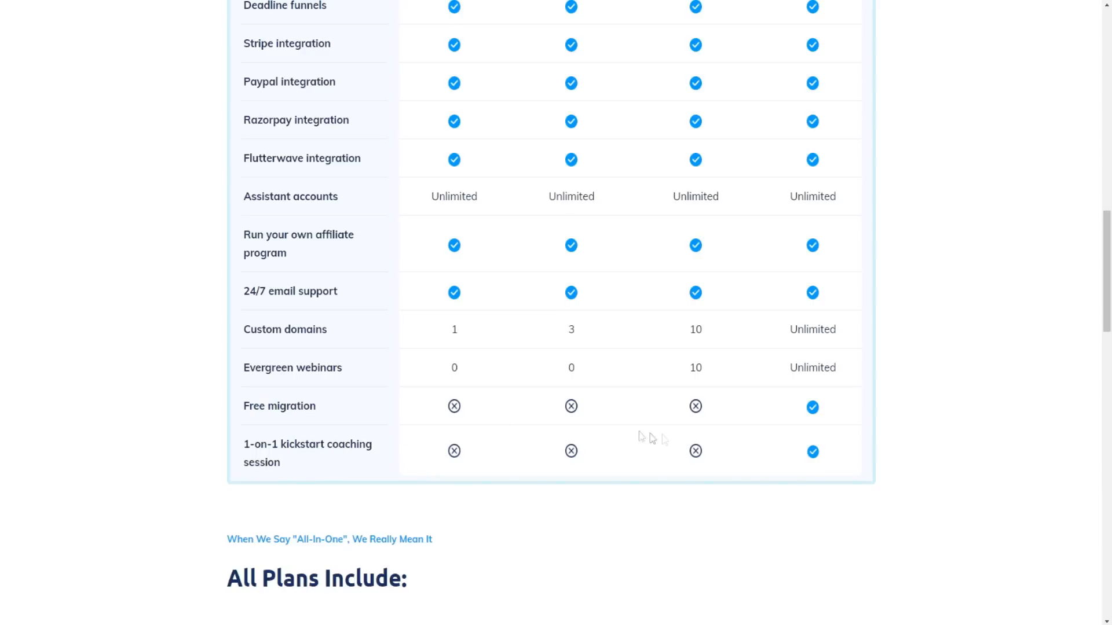
scroll(down, 3)
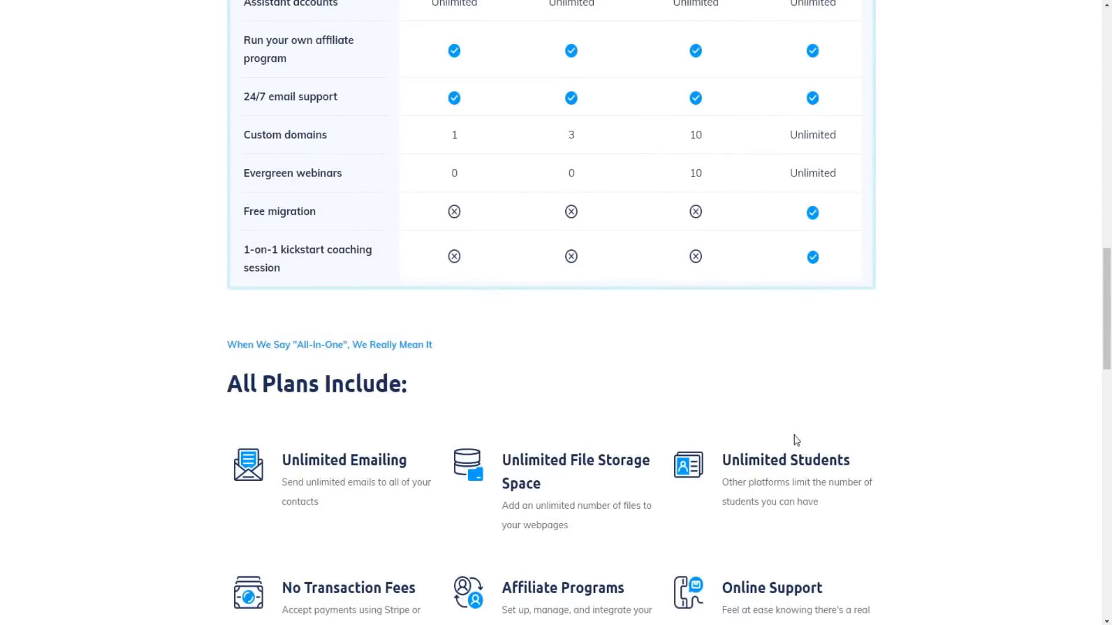
scroll(up, 3)
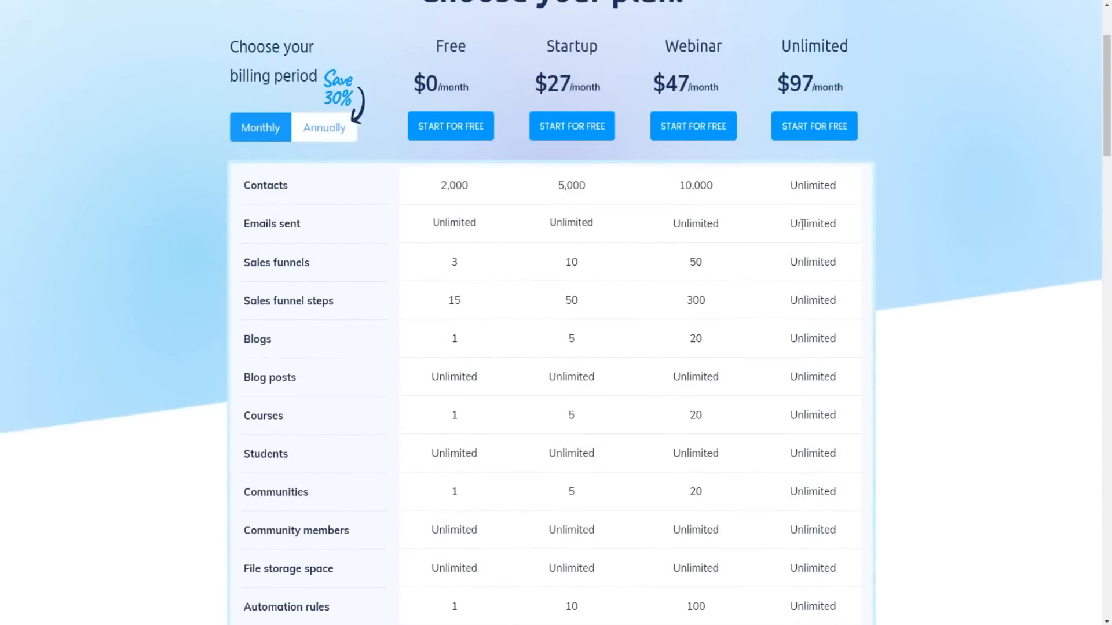
mouse_move(799, 218)
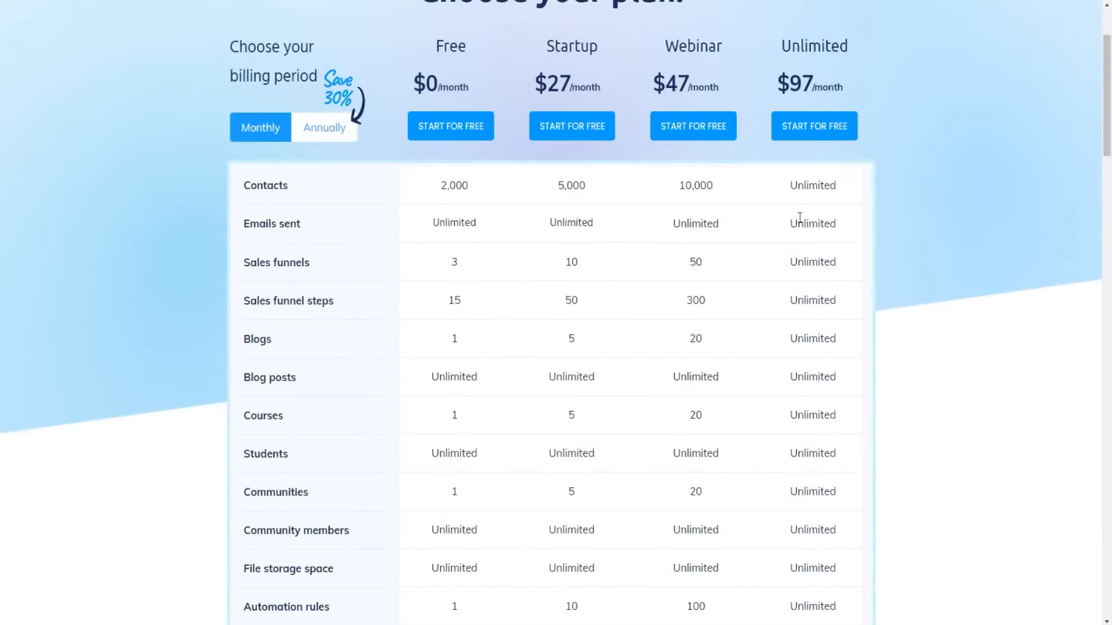
mouse_move(796, 246)
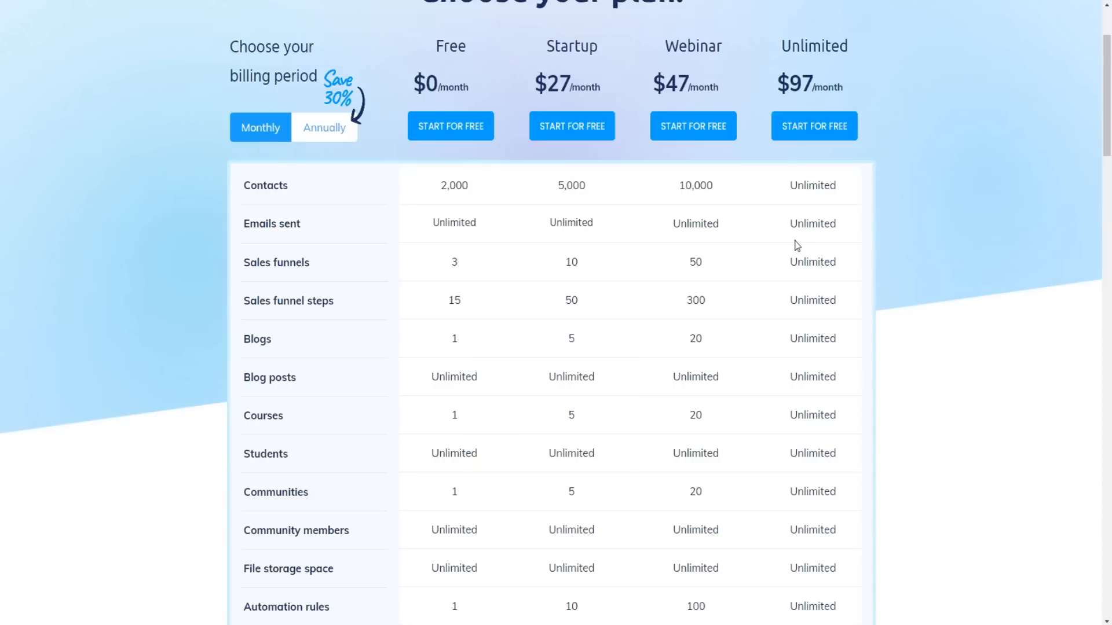
mouse_move(413, 300)
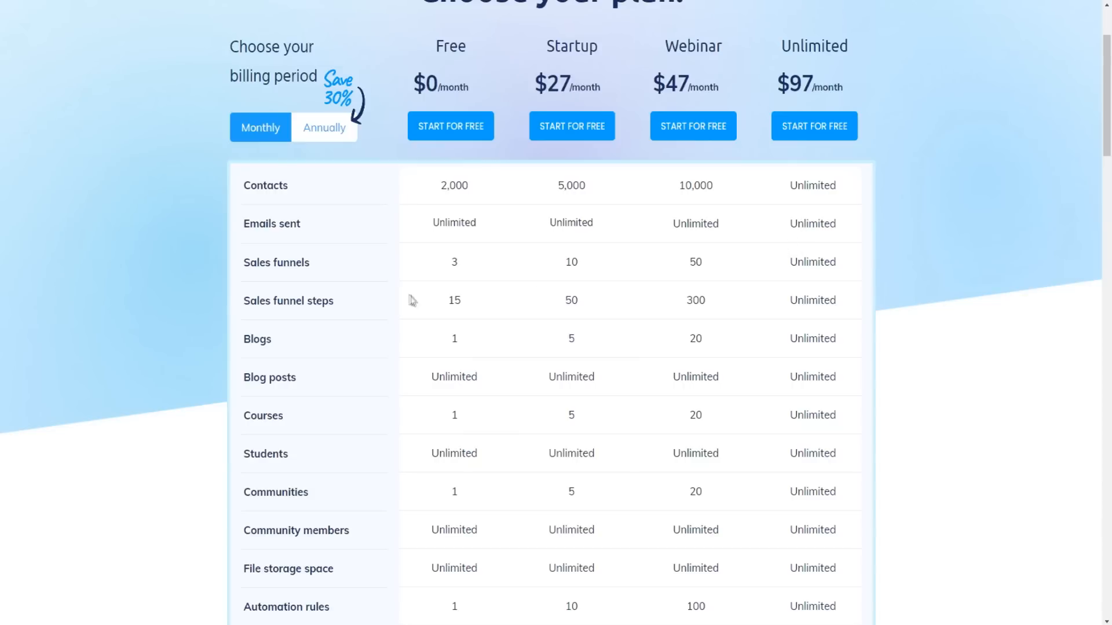
mouse_move(297, 334)
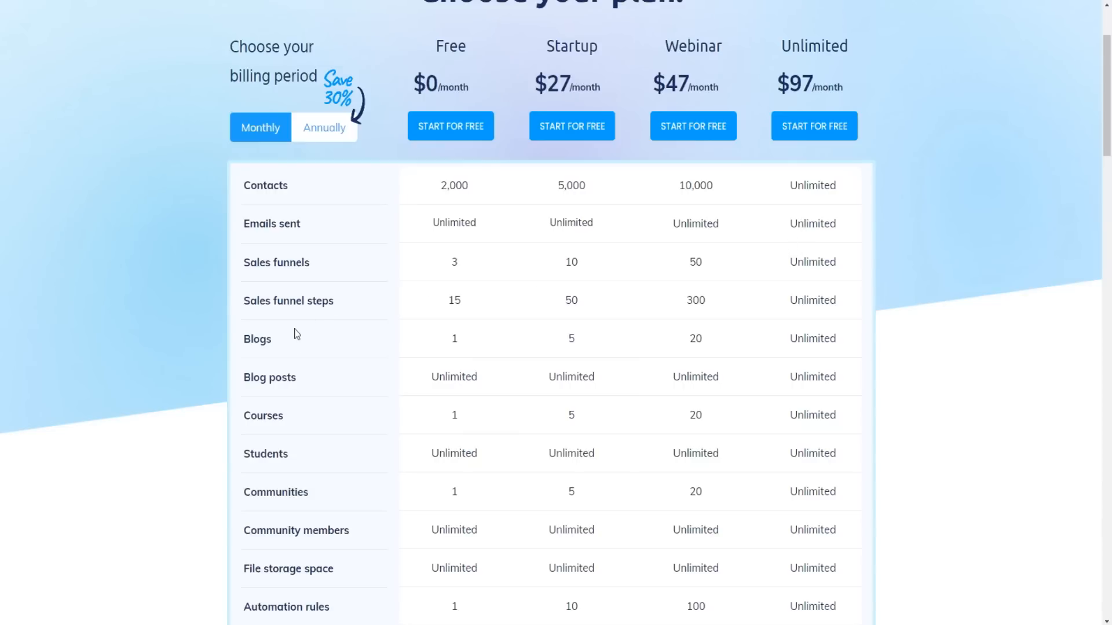
mouse_move(577, 204)
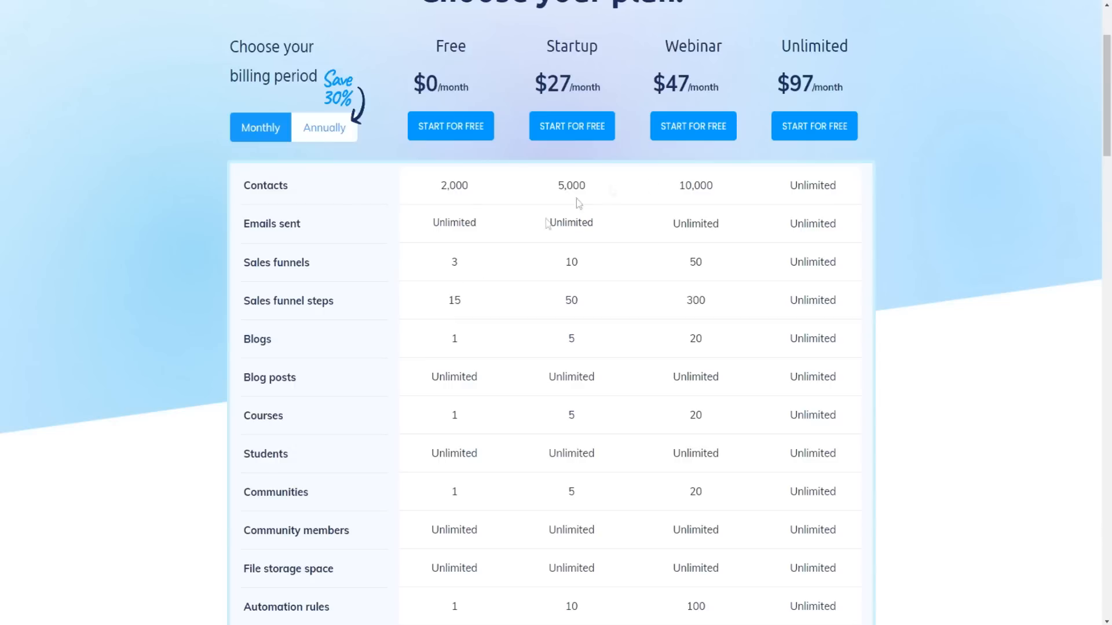
mouse_move(801, 229)
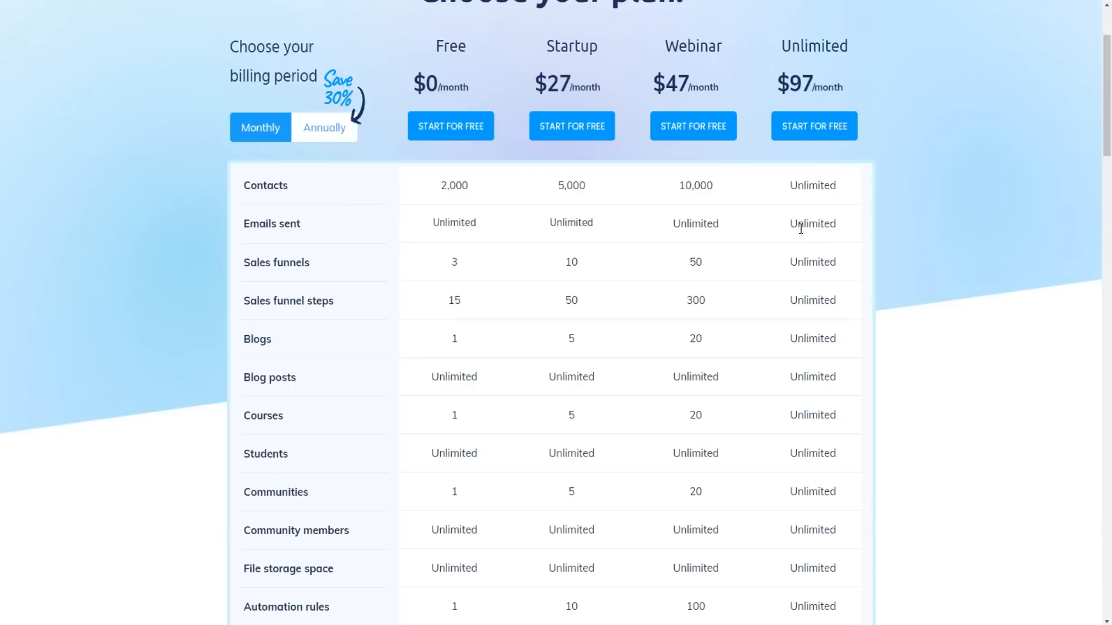
mouse_move(785, 265)
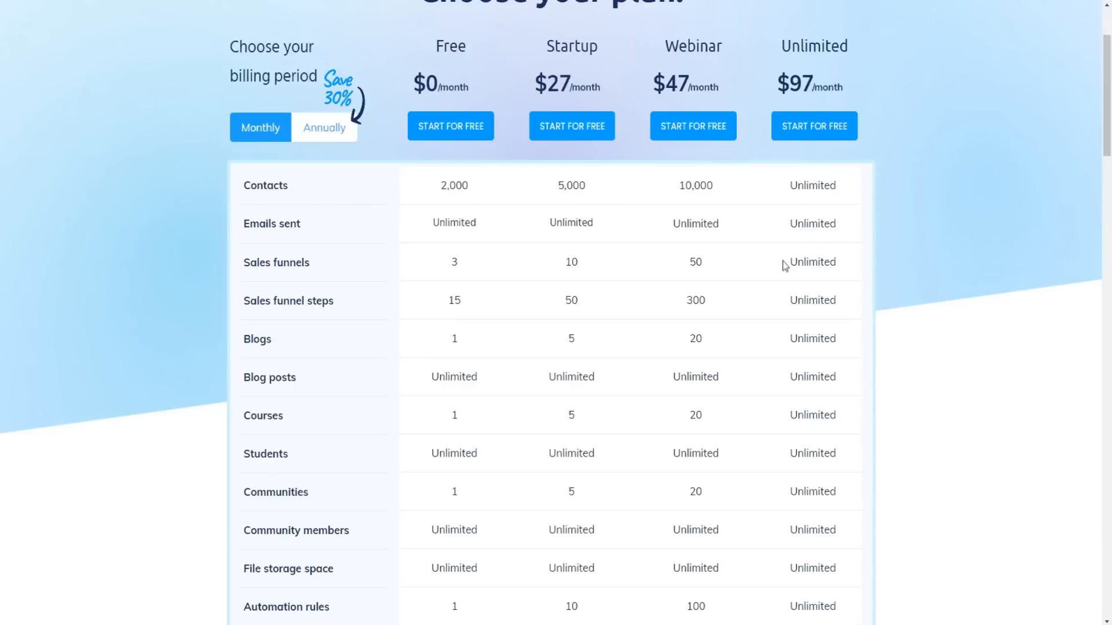
mouse_move(445, 271)
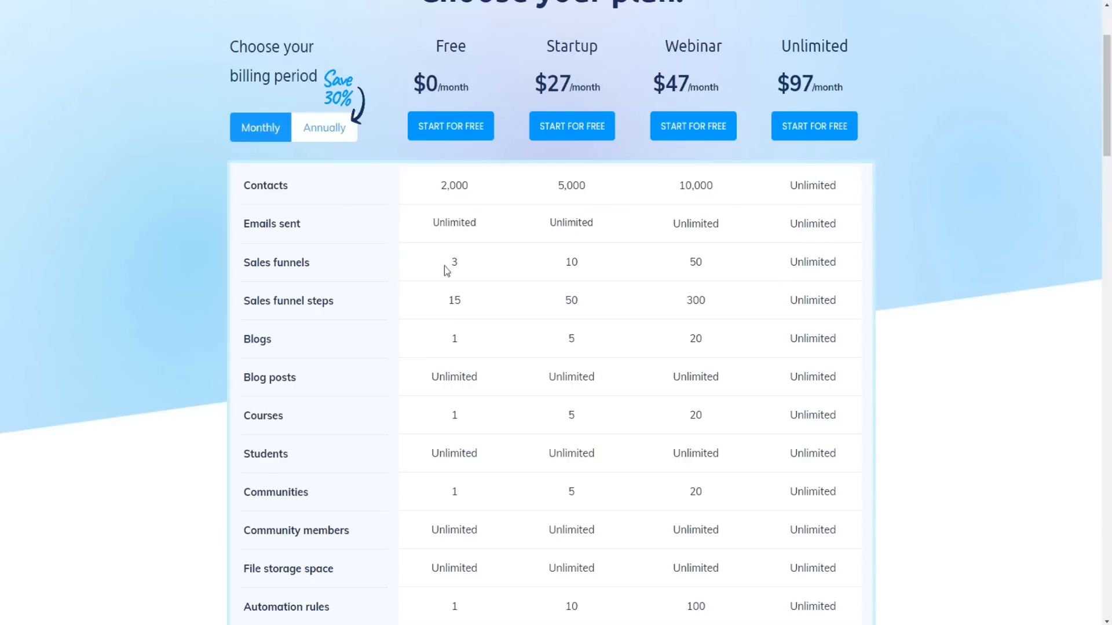
mouse_move(362, 214)
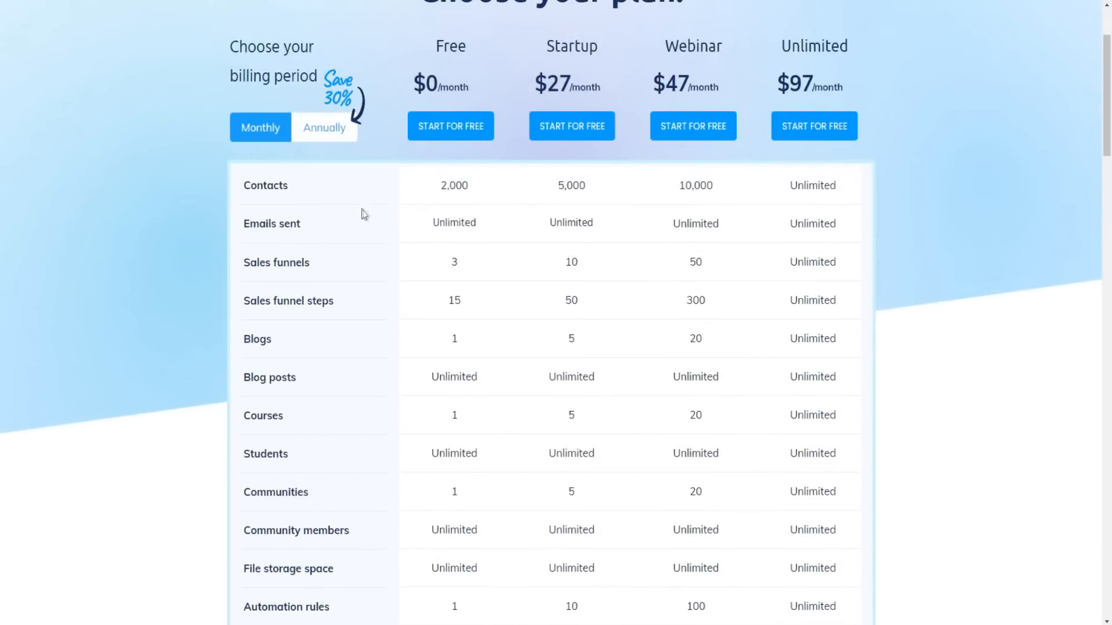
mouse_move(606, 228)
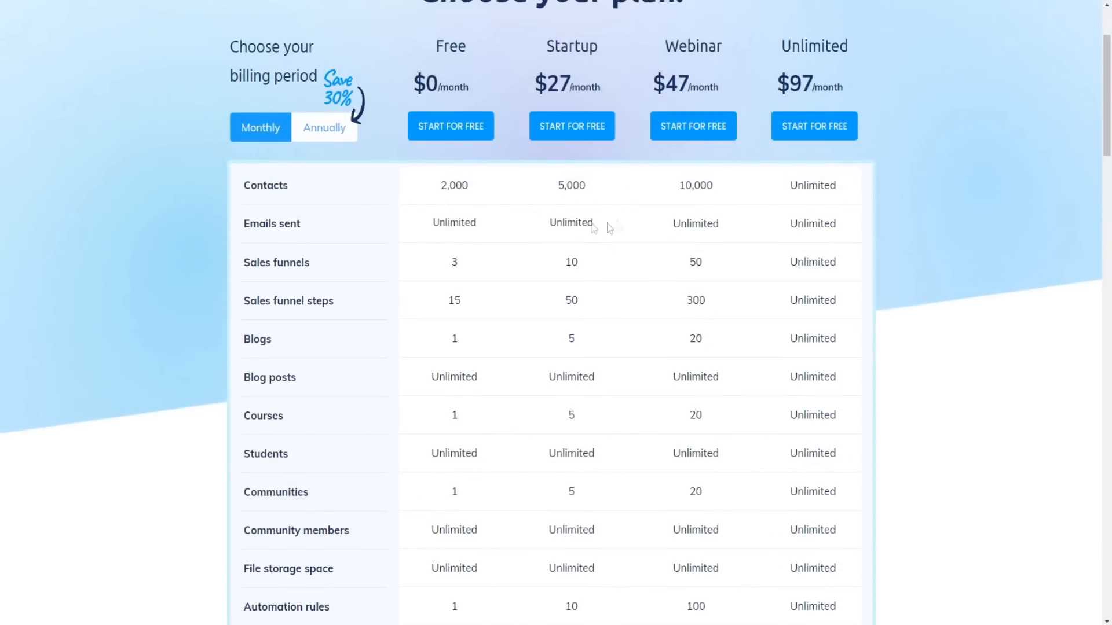
mouse_move(390, 283)
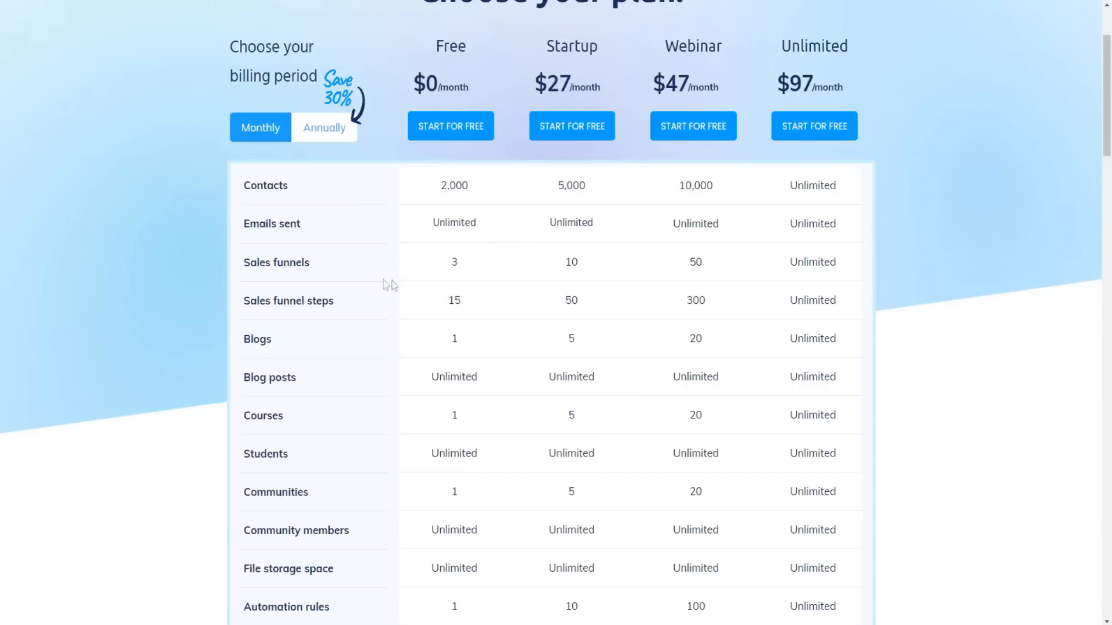
mouse_move(346, 238)
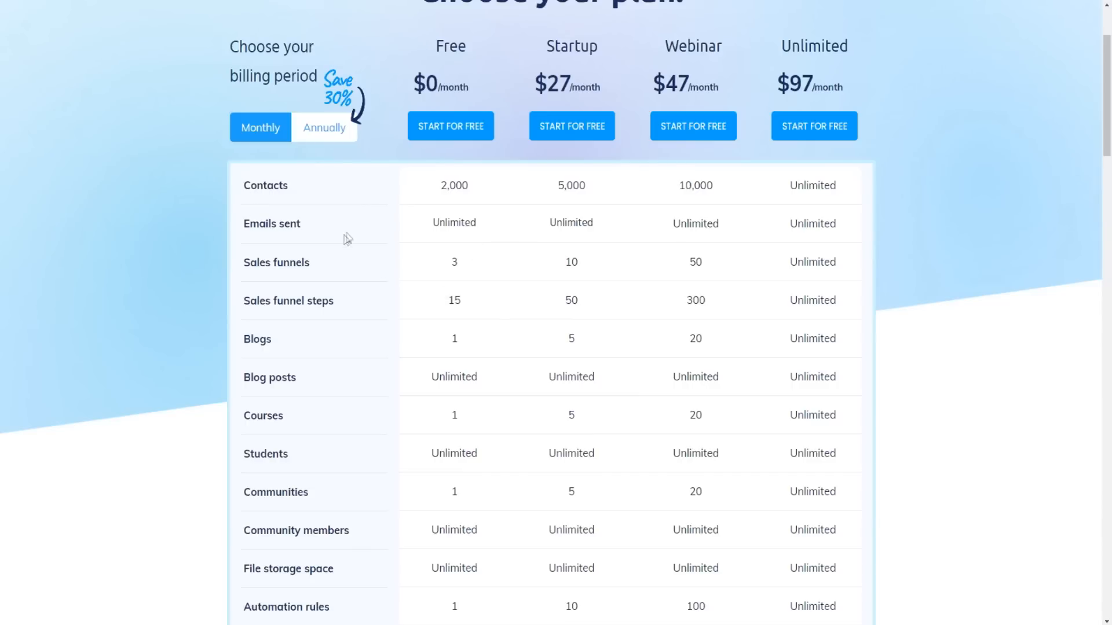
Step: Scroll the comparison table again to its last row, clearing a stray text selection
scroll(down, 3)
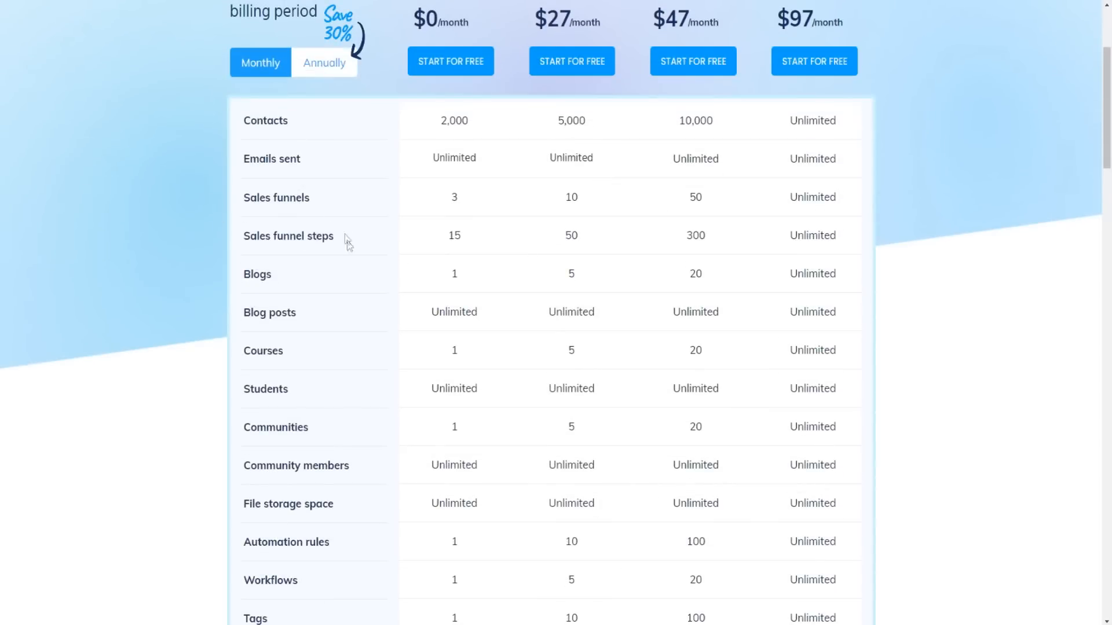
mouse_move(301, 303)
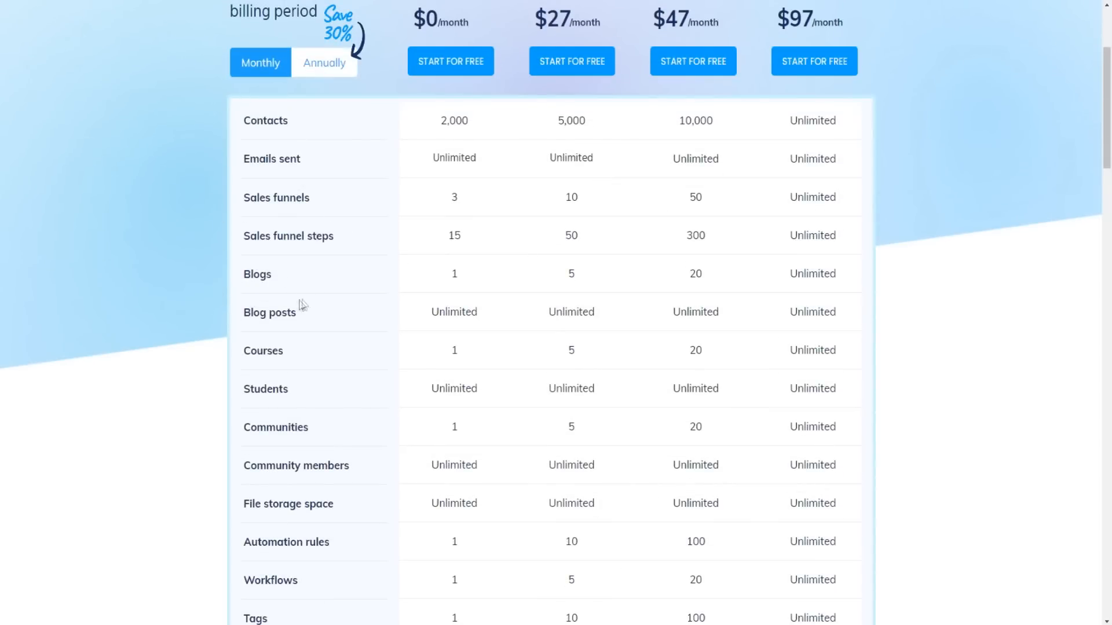
scroll(down, 3)
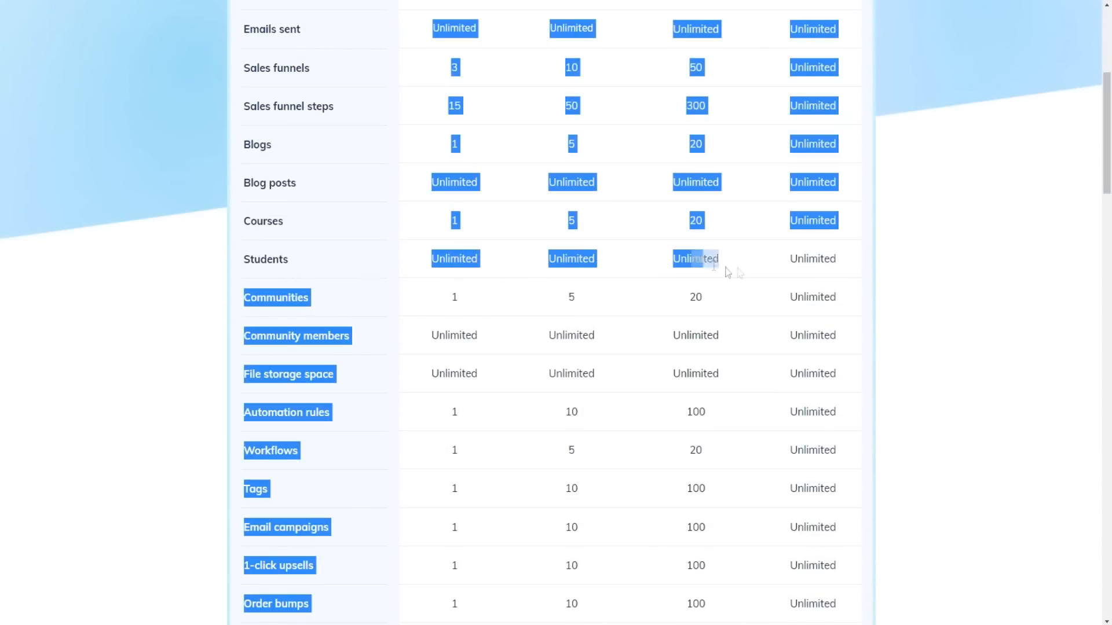
click(237, 306)
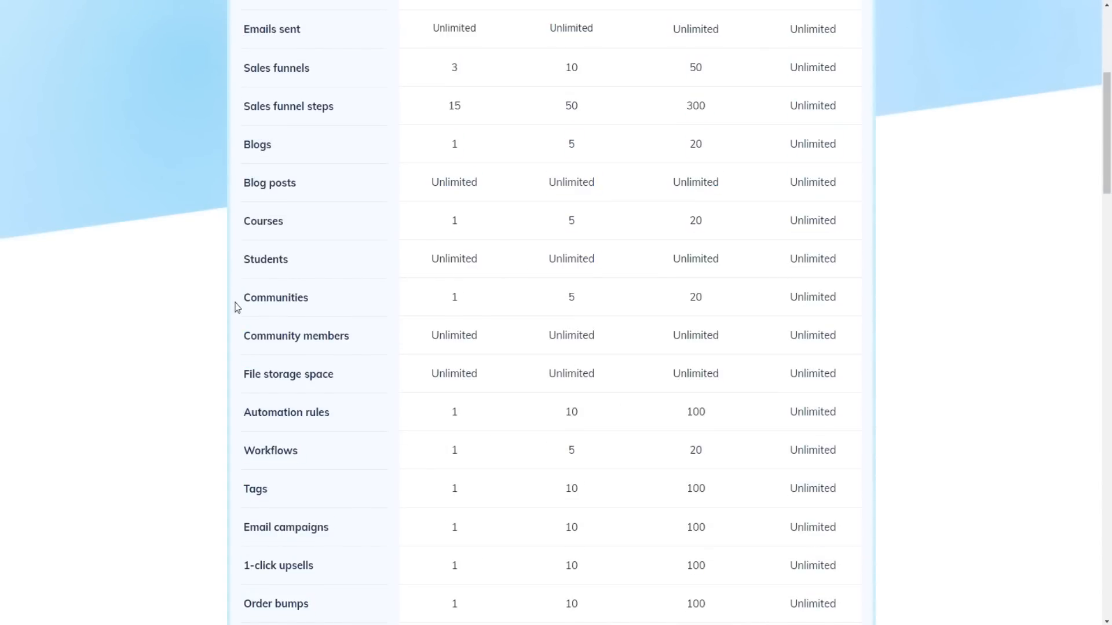
scroll(down, 3)
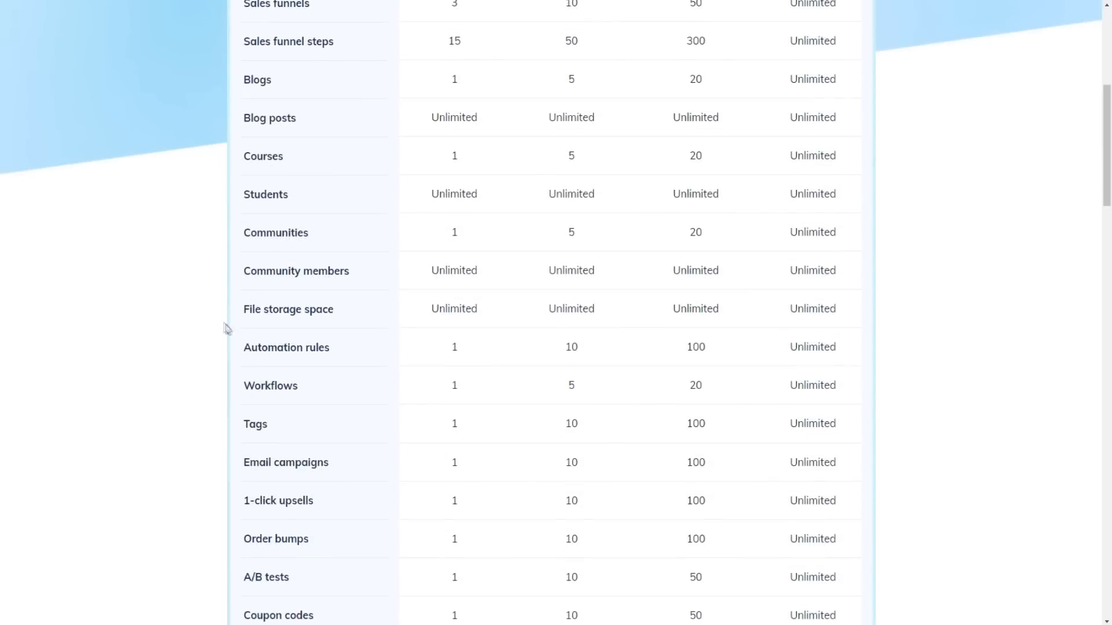
scroll(down, 3)
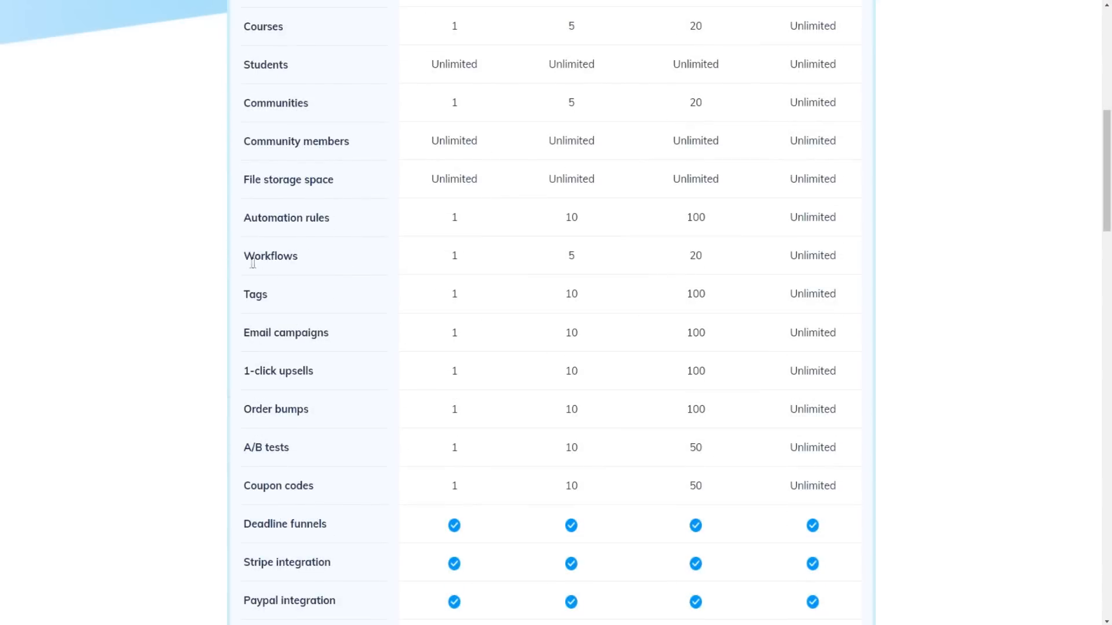
scroll(down, 3)
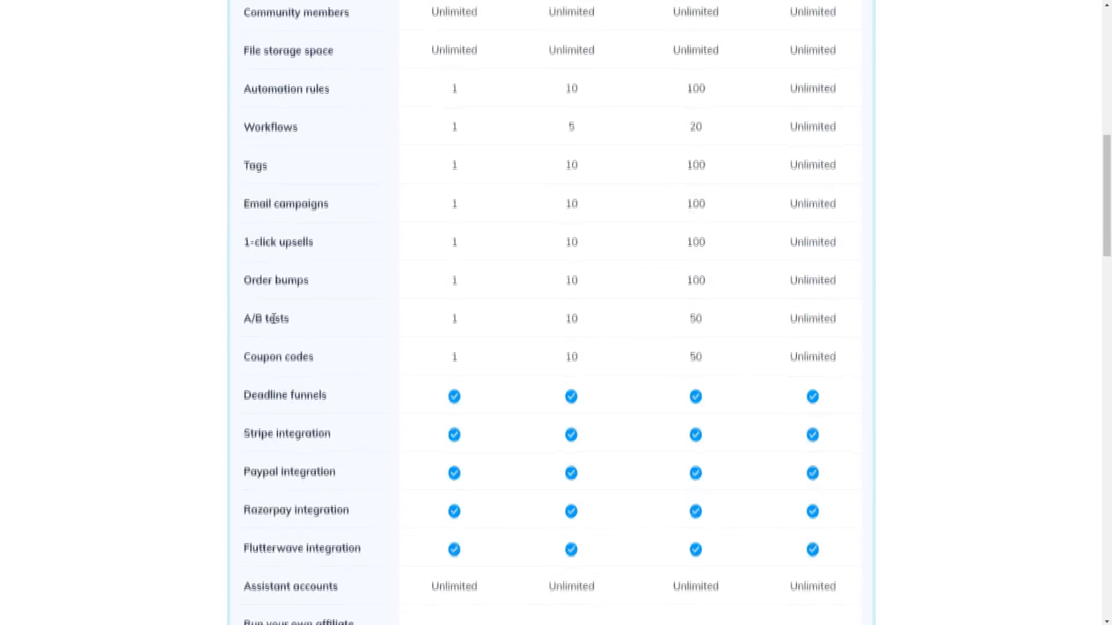
scroll(down, 3)
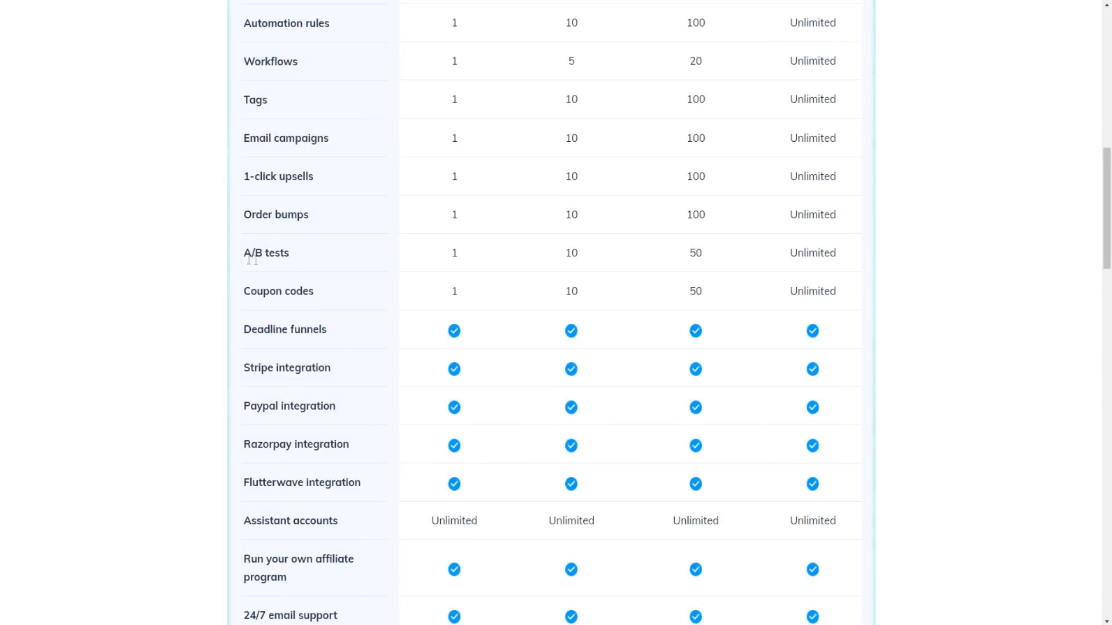
scroll(up, 3)
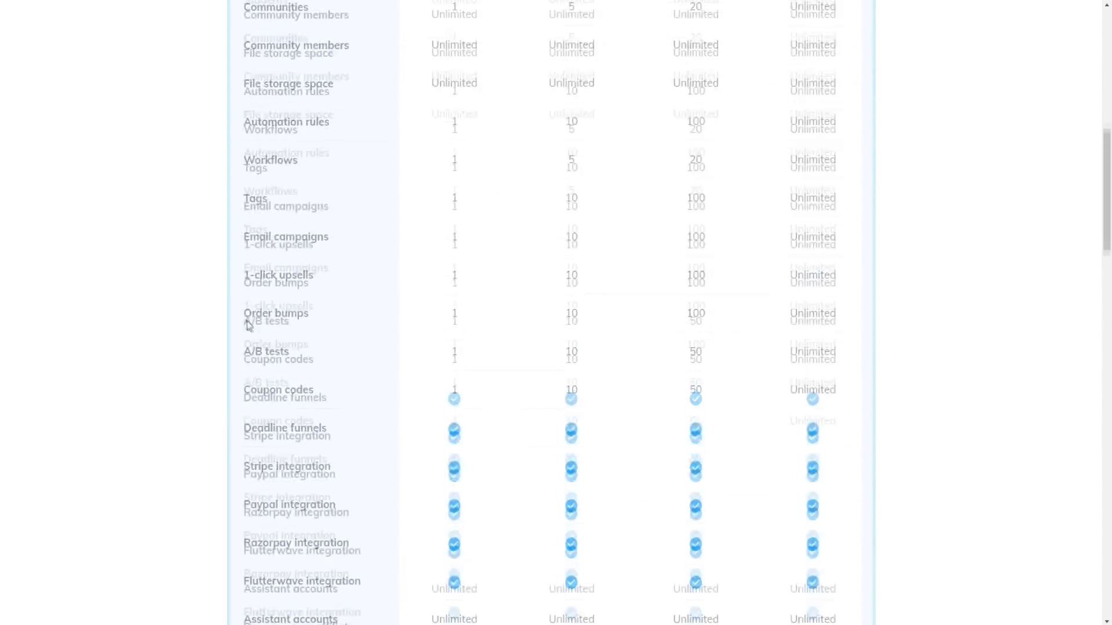
scroll(down, 3)
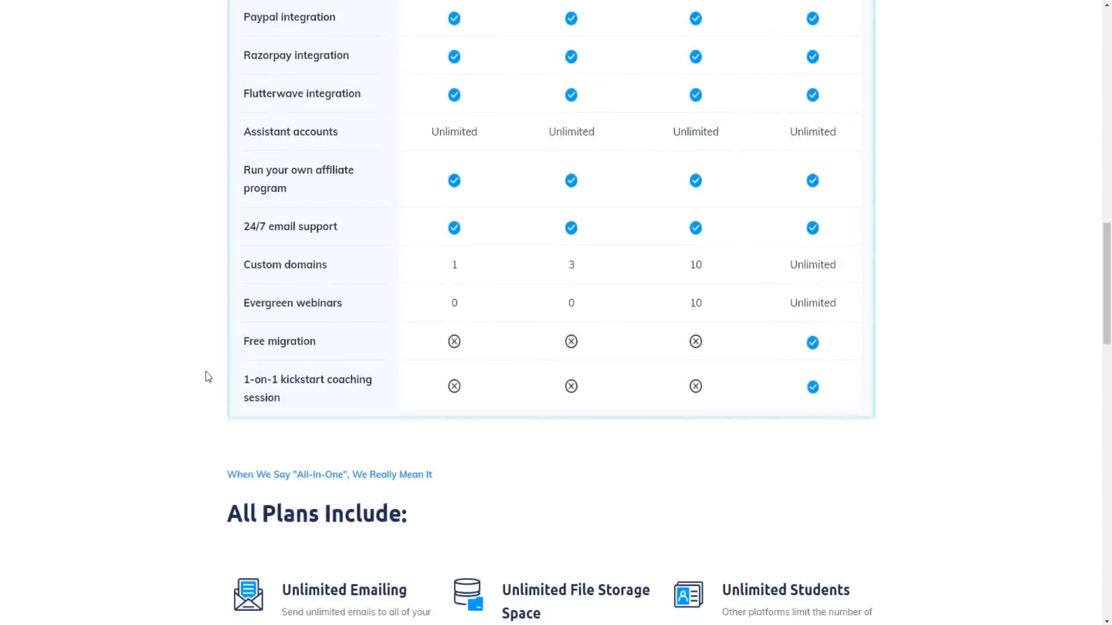
scroll(up, 3)
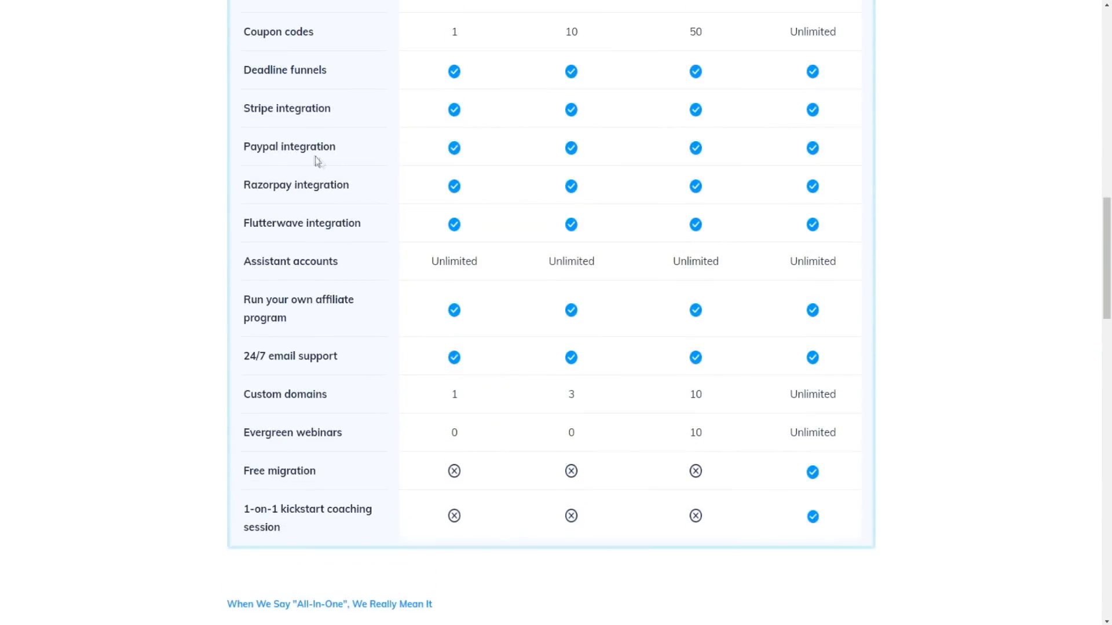
mouse_move(320, 503)
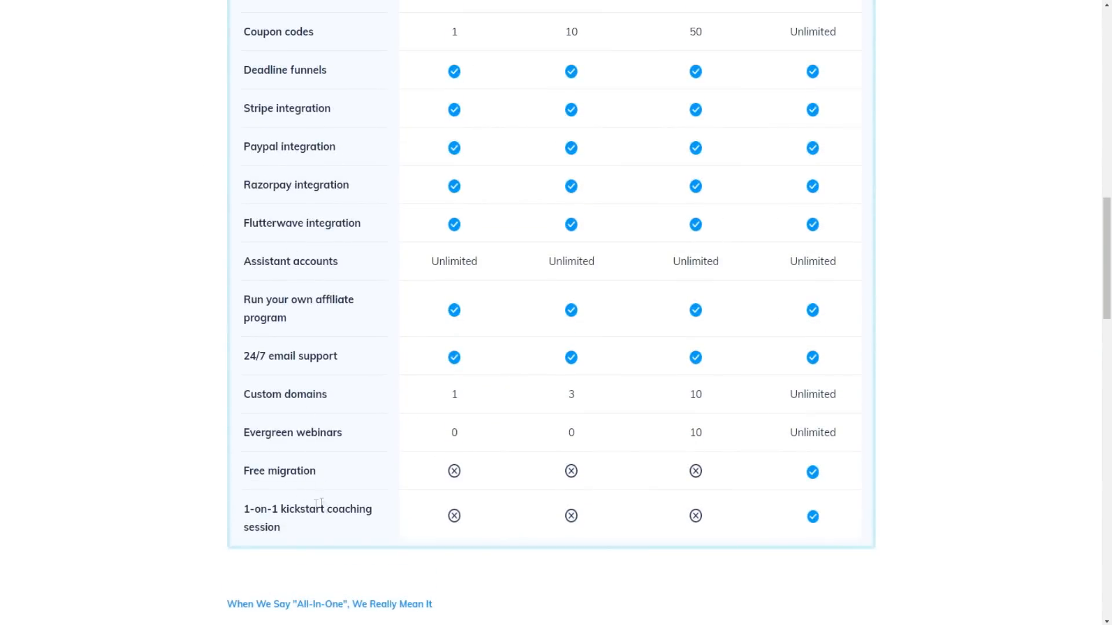
Step: Select the Affiliate Programs description and view the Stripe, PayPal, Razorpay and flutterwave logos
scroll(down, 3)
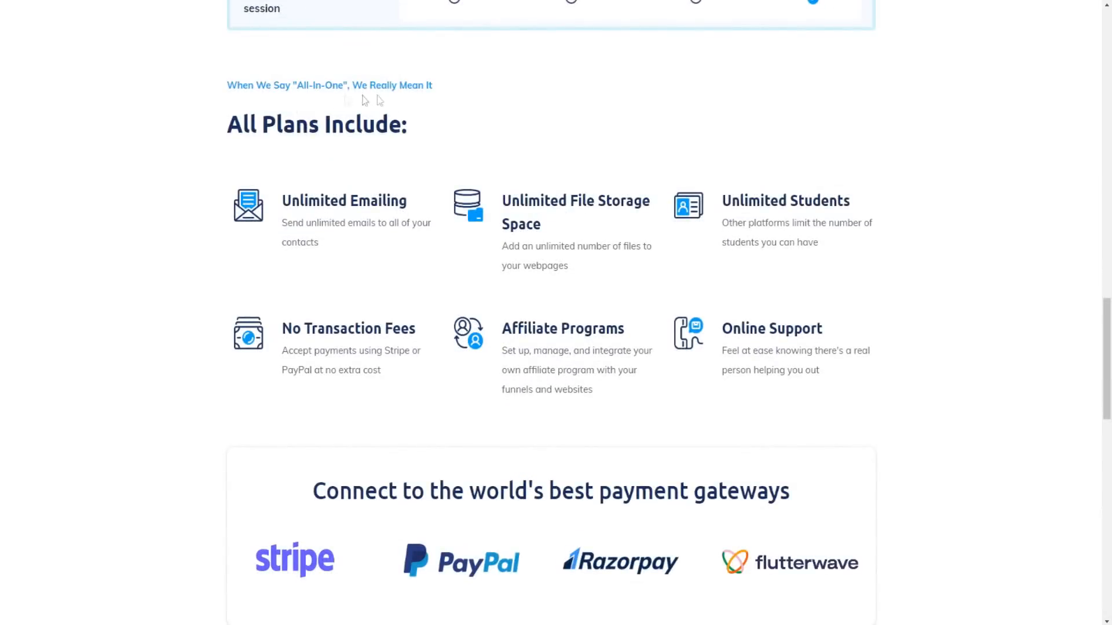
mouse_move(613, 217)
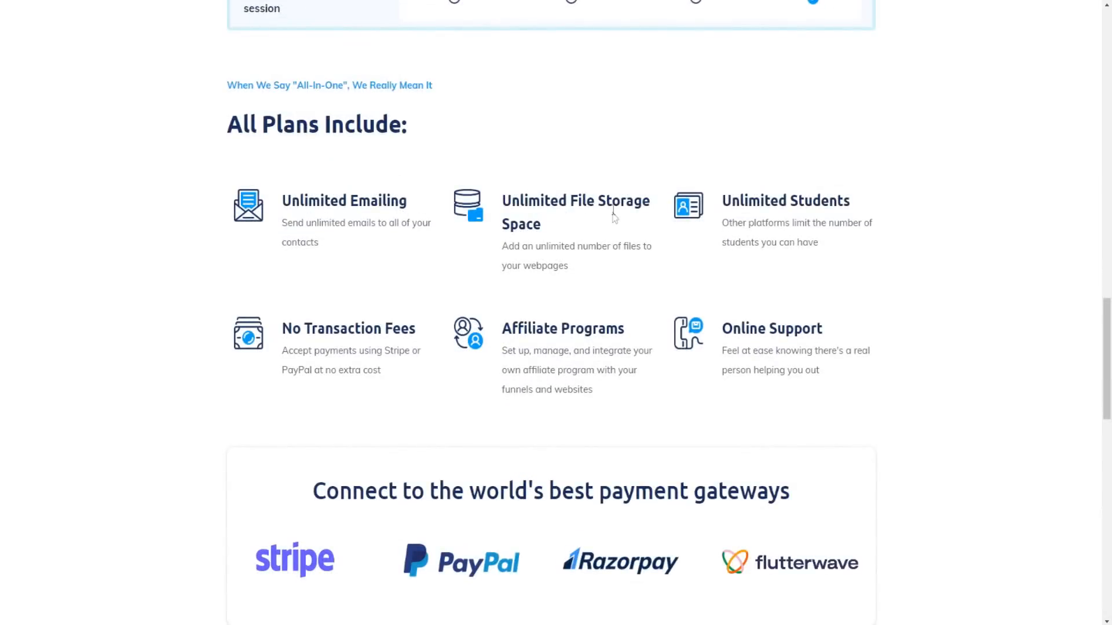
mouse_move(297, 325)
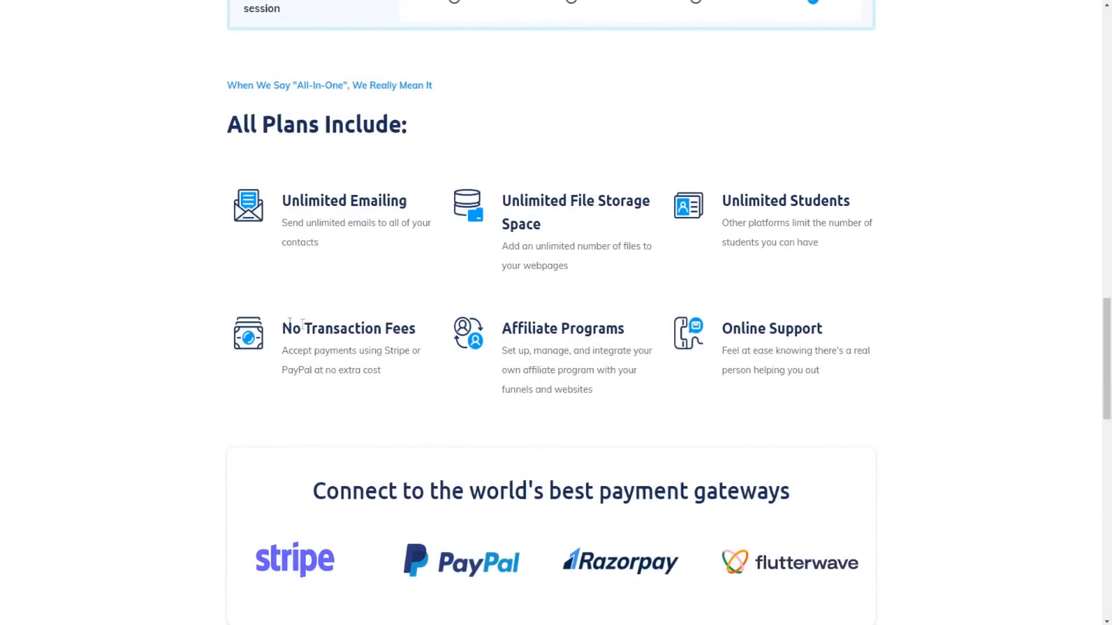
double_click(562, 328)
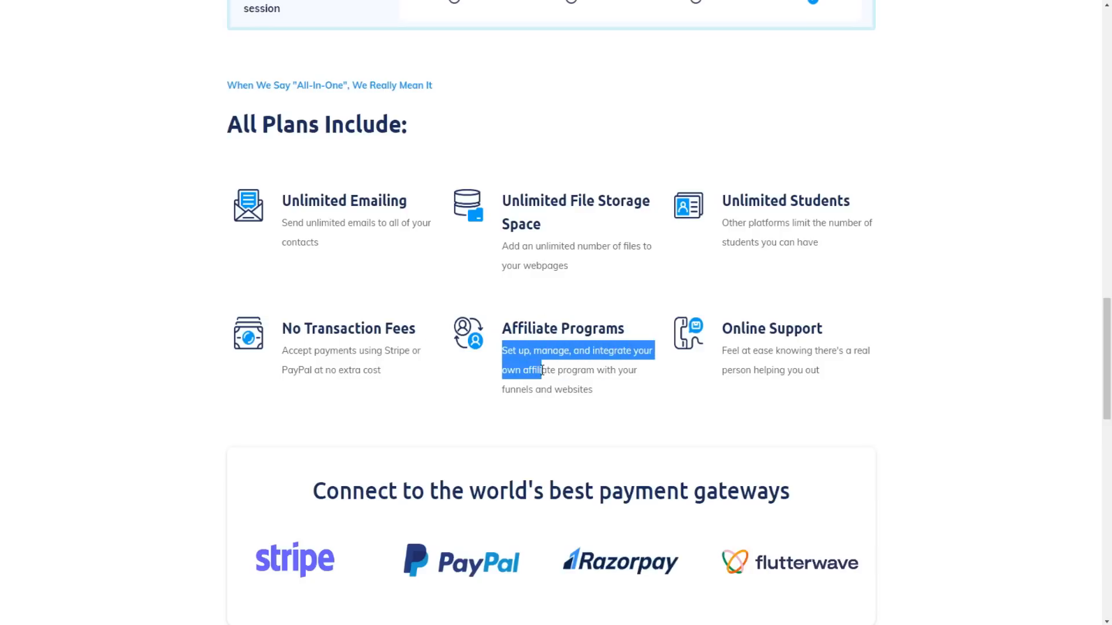
scroll(down, 3)
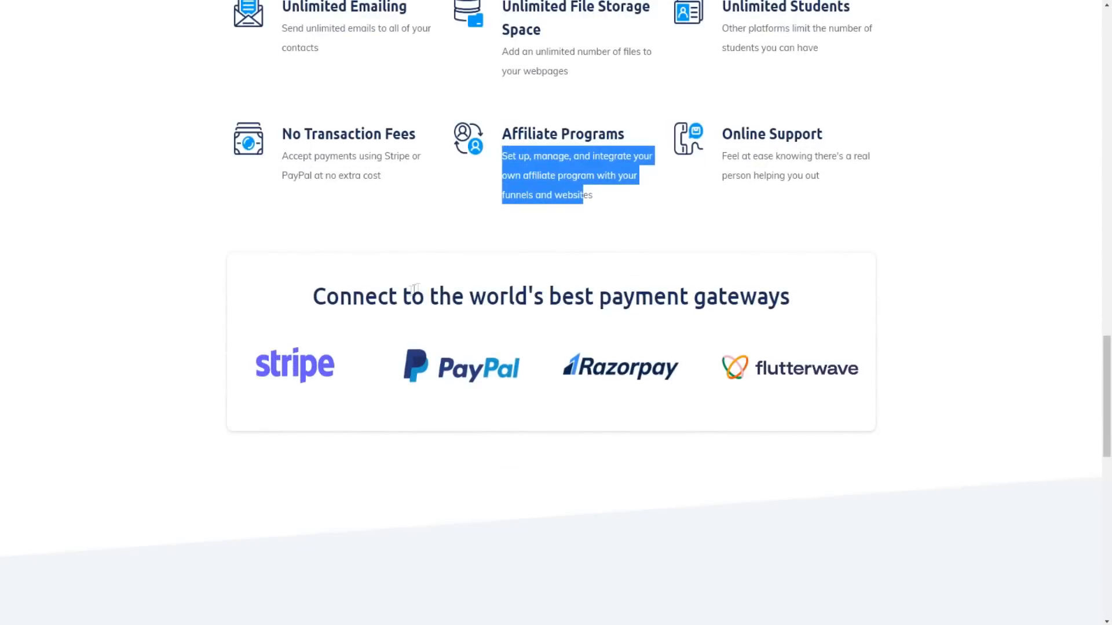
mouse_move(418, 360)
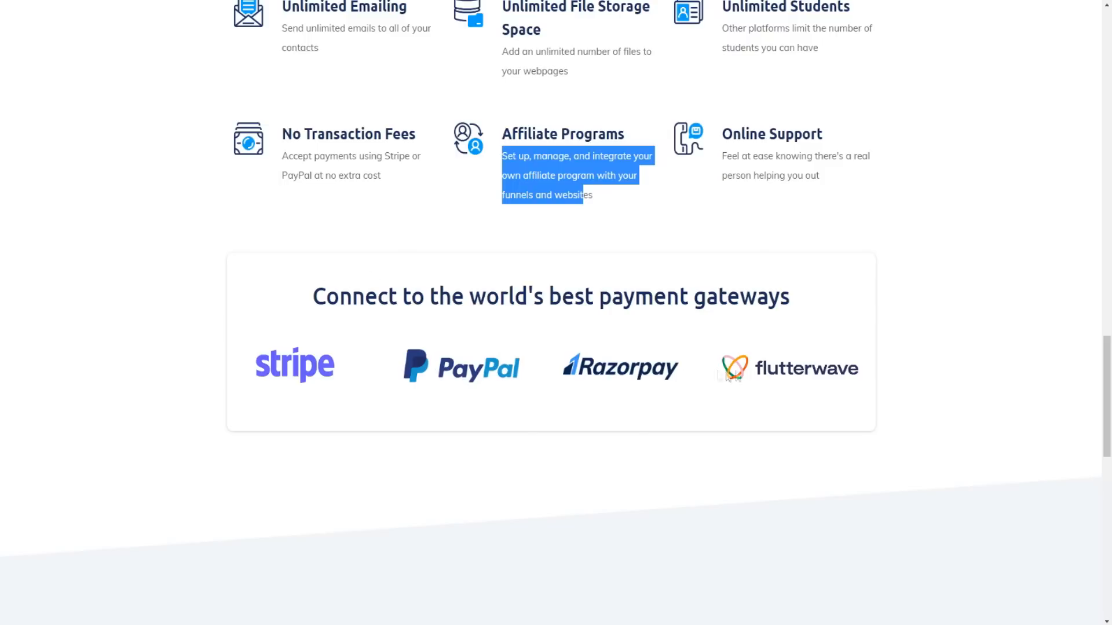
scroll(down, 3)
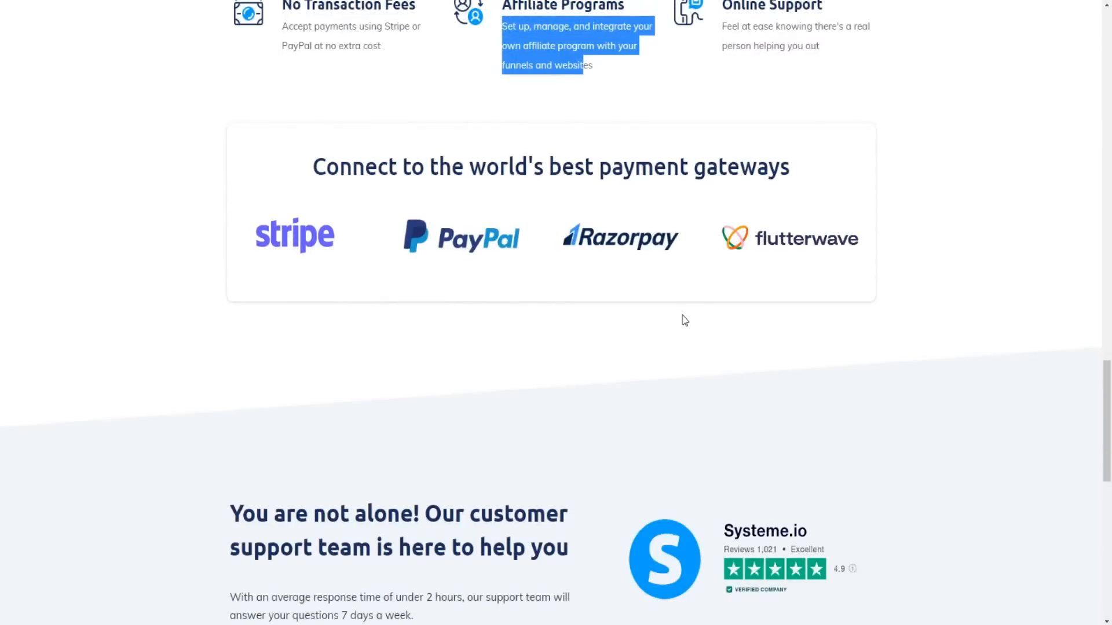
Step: Scroll back up to the 'Choose your plan' header and four monthly prices
scroll(down, 3)
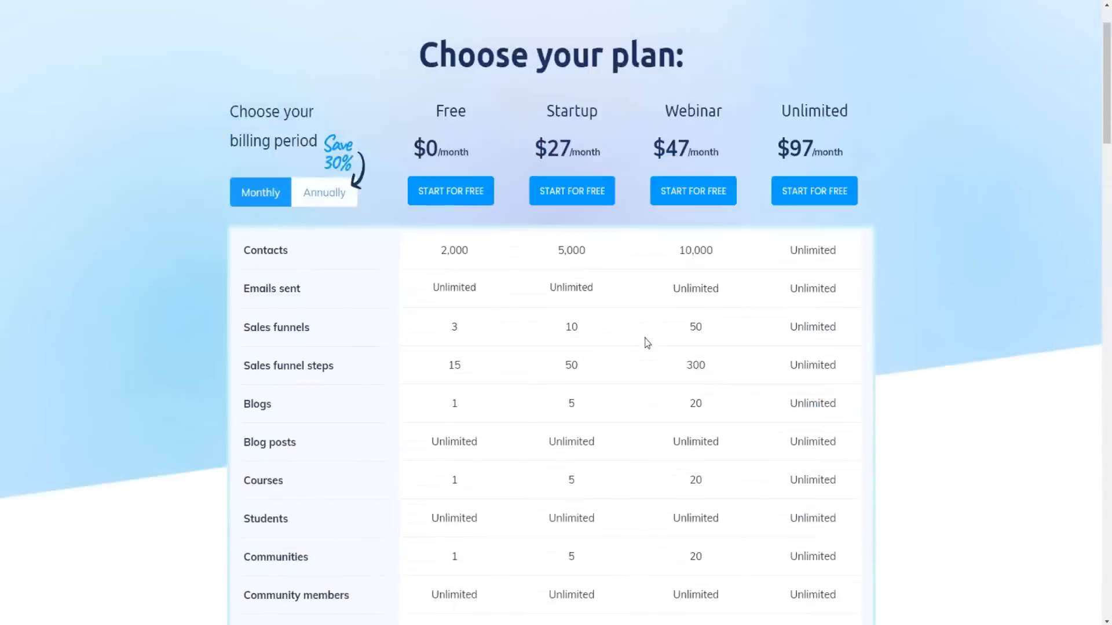
scroll(up, 3)
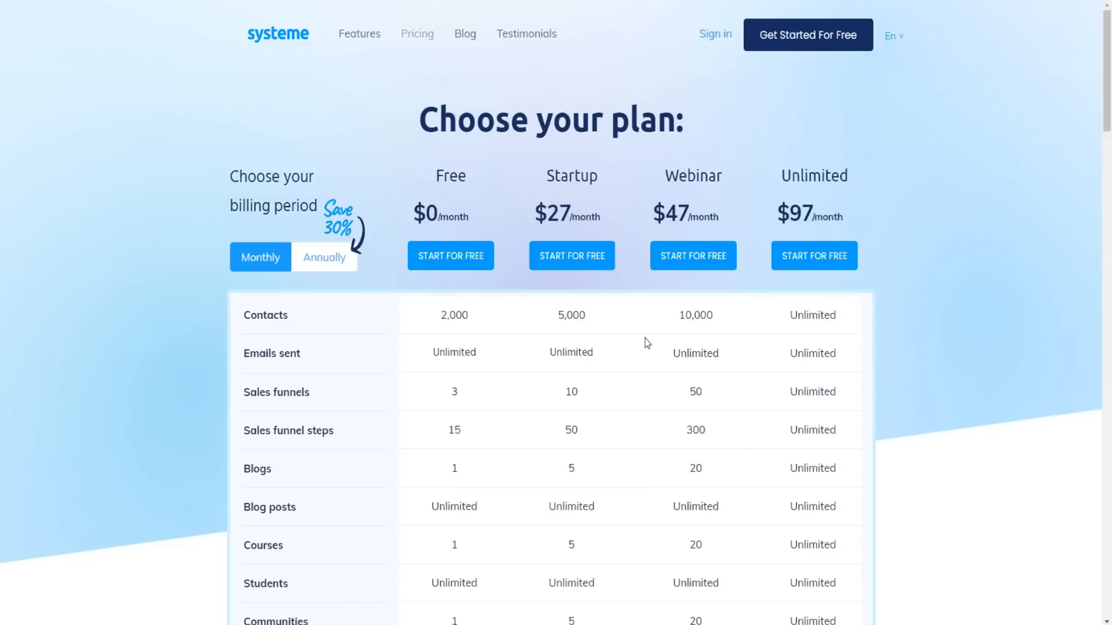
mouse_move(338, 99)
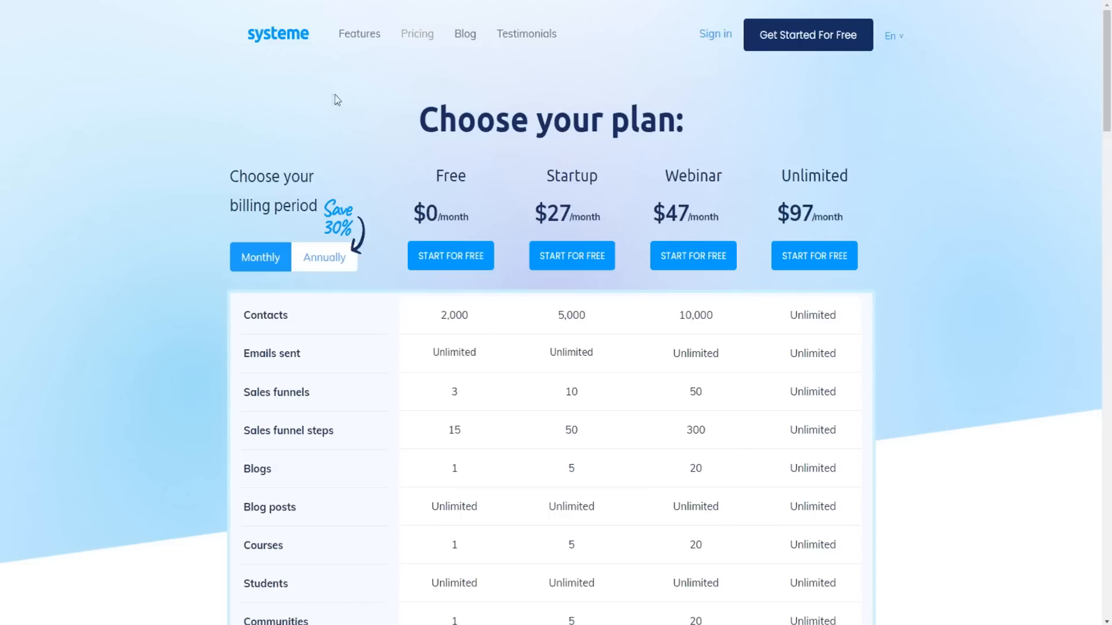
mouse_move(338, 99)
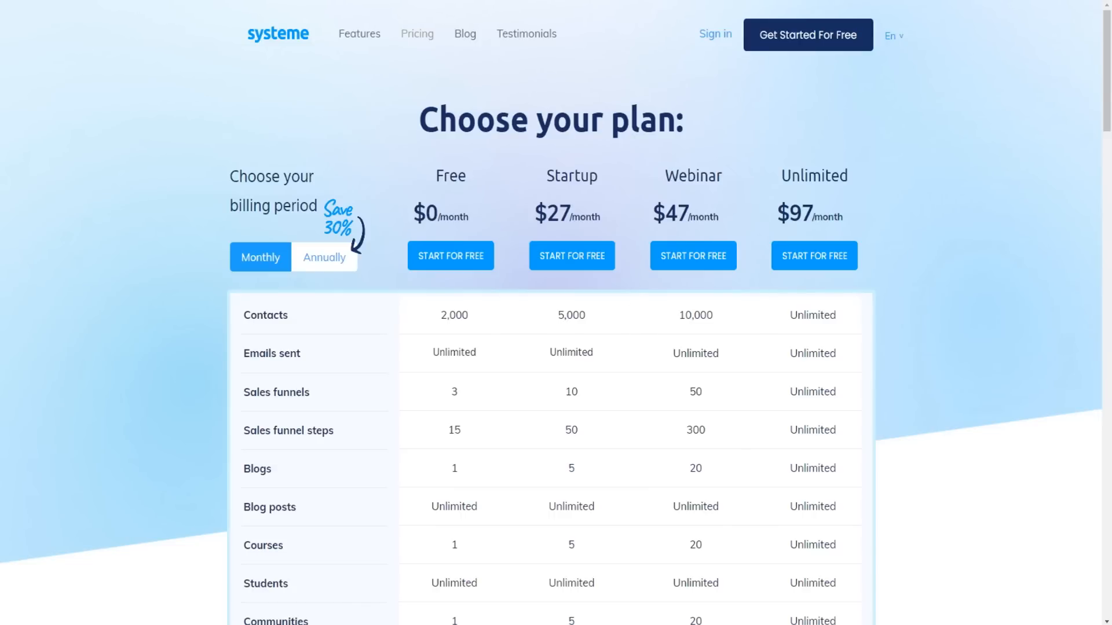
mouse_move(207, 118)
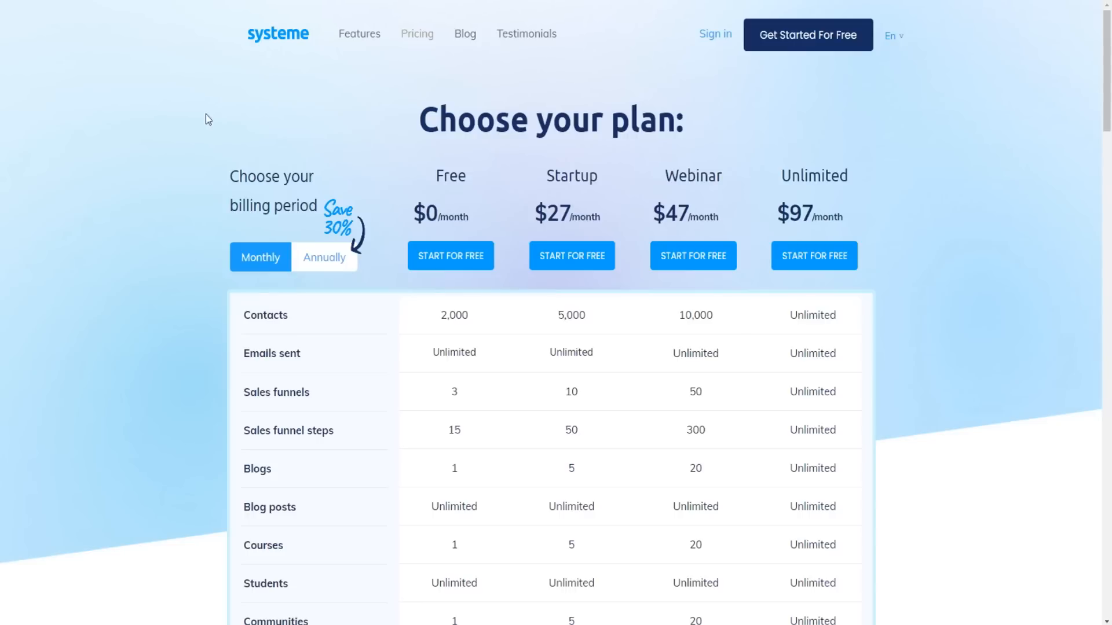